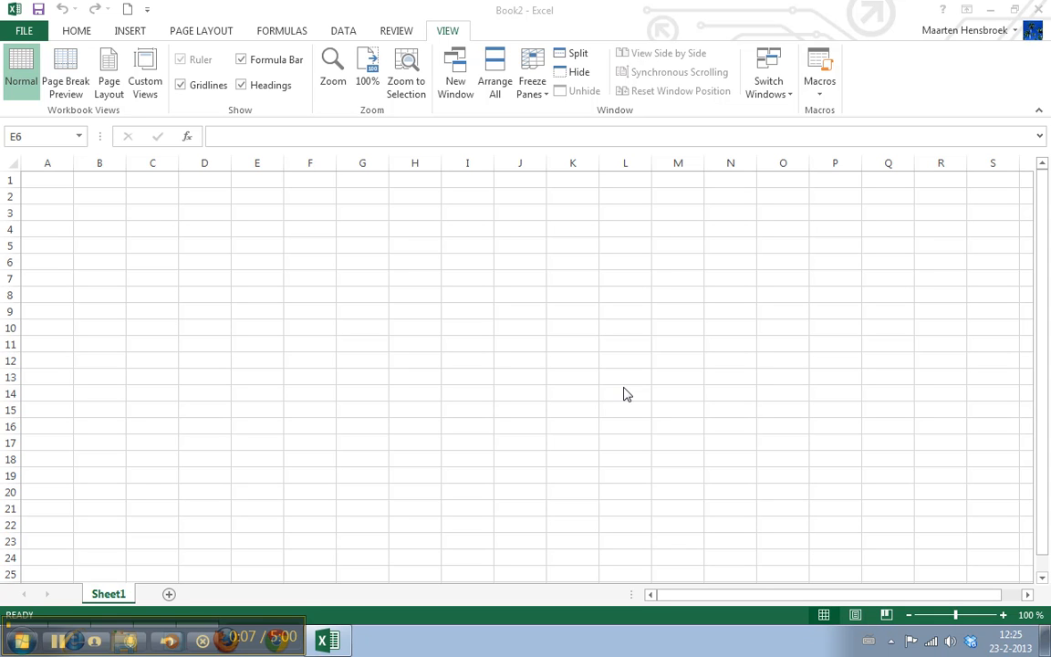
Step: Enter the numbers 1, 2 and 3 down column B starting at B3
{"action": "left_click", "coordinate": [256, 263]}
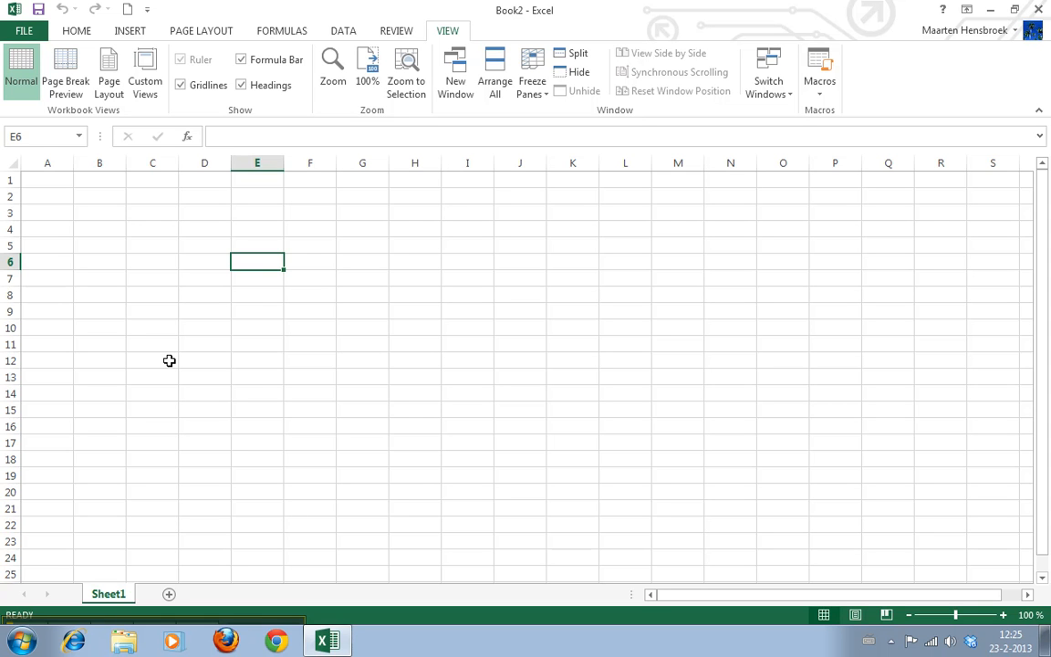
{"action": "left_click", "coordinate": [99, 212]}
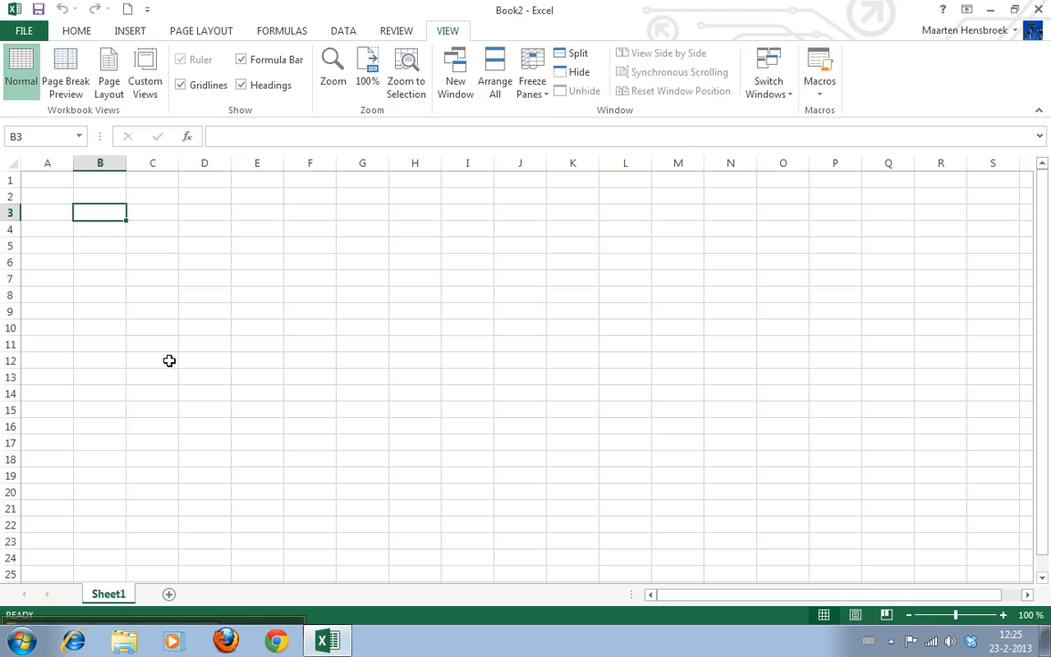
{"action": "type", "text": "3"}
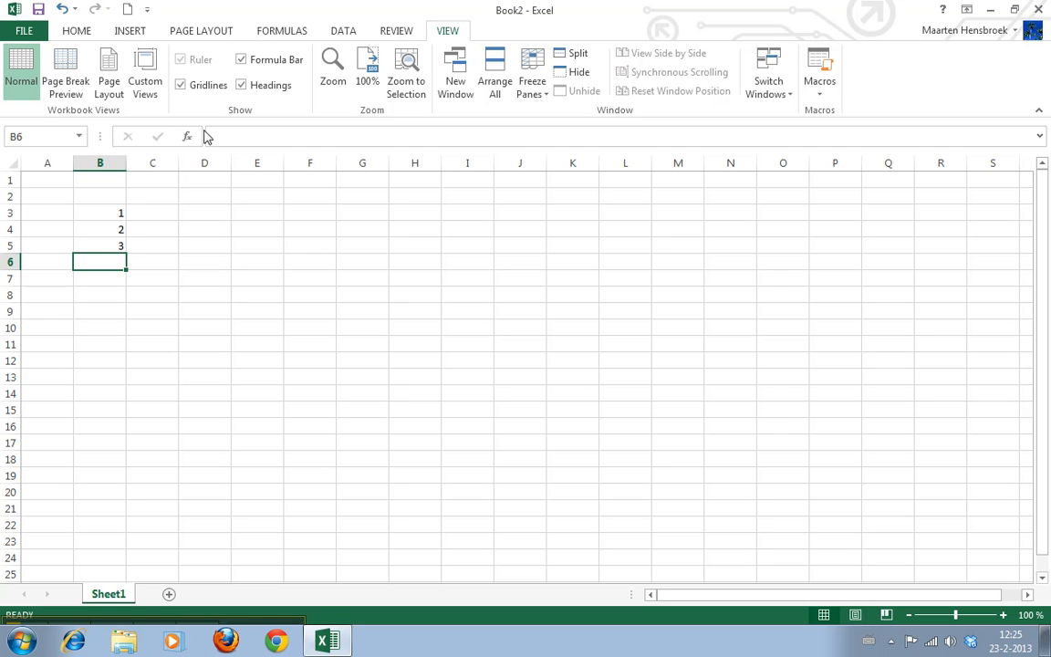
Step: Search for 'sum' in Insert Function and insert the SUM function into B6
{"action": "left_click", "coordinate": [186, 135]}
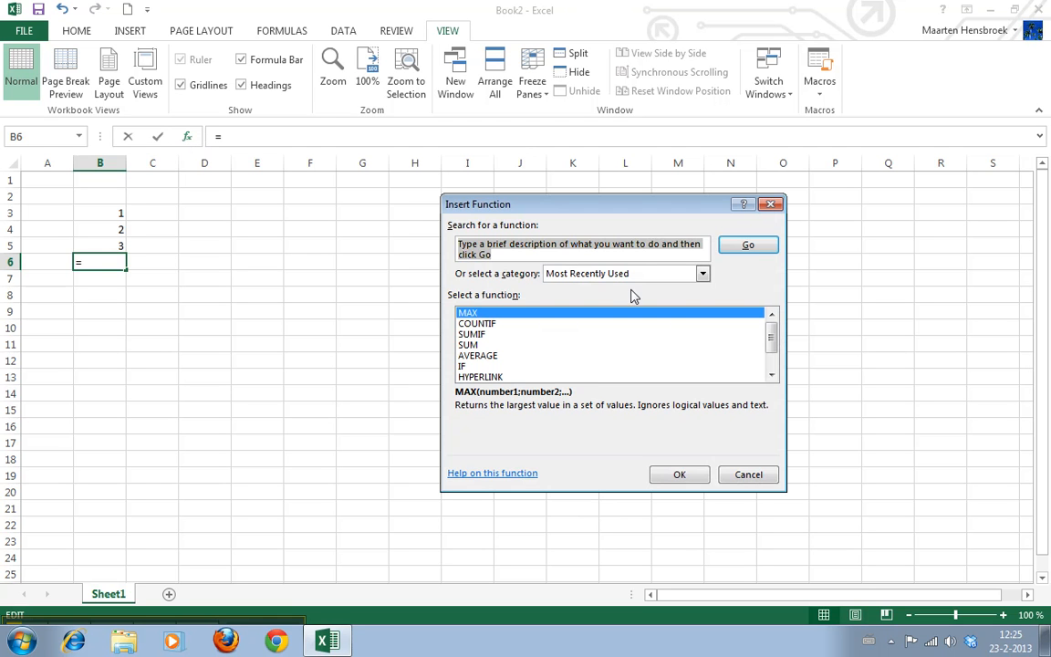
{"action": "mouse_move", "coordinate": [510, 268]}
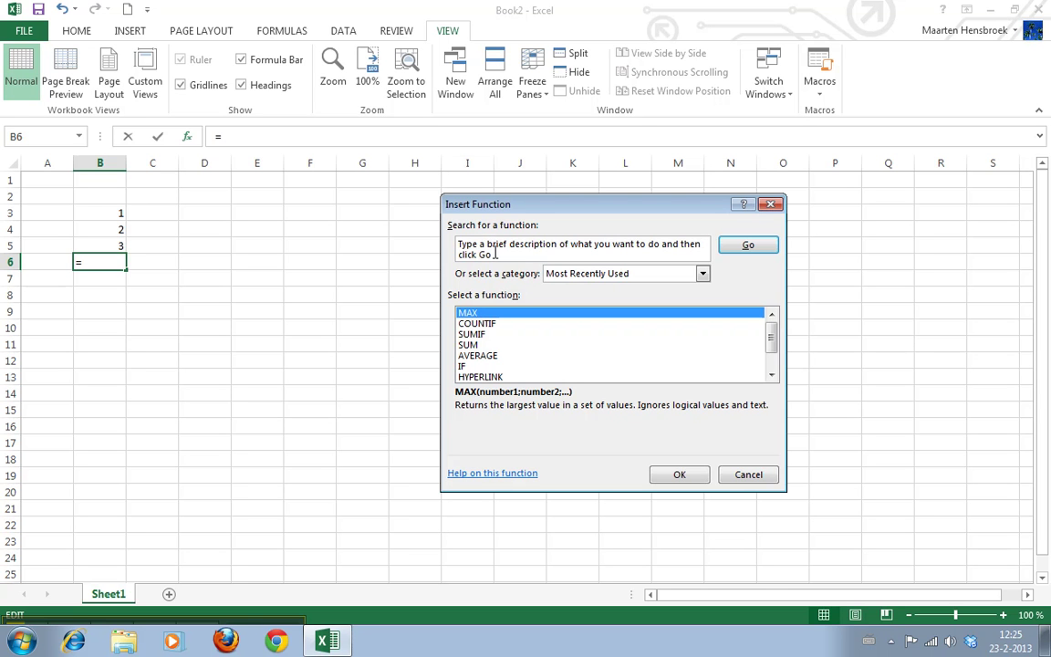
{"action": "type", "text": "su"}
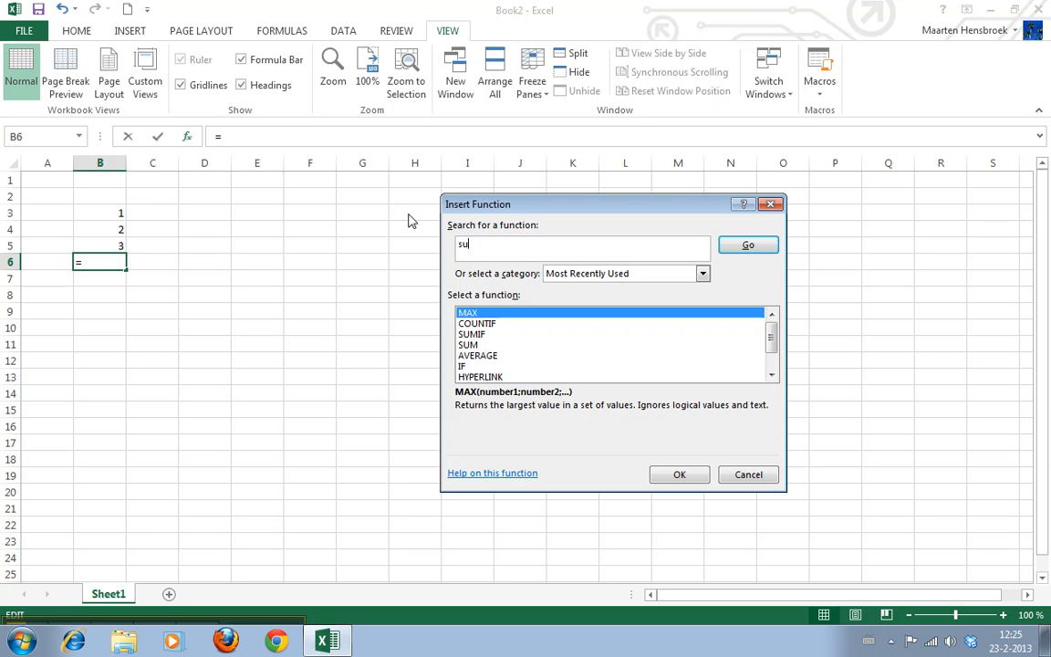
{"action": "type", "text": "m"}
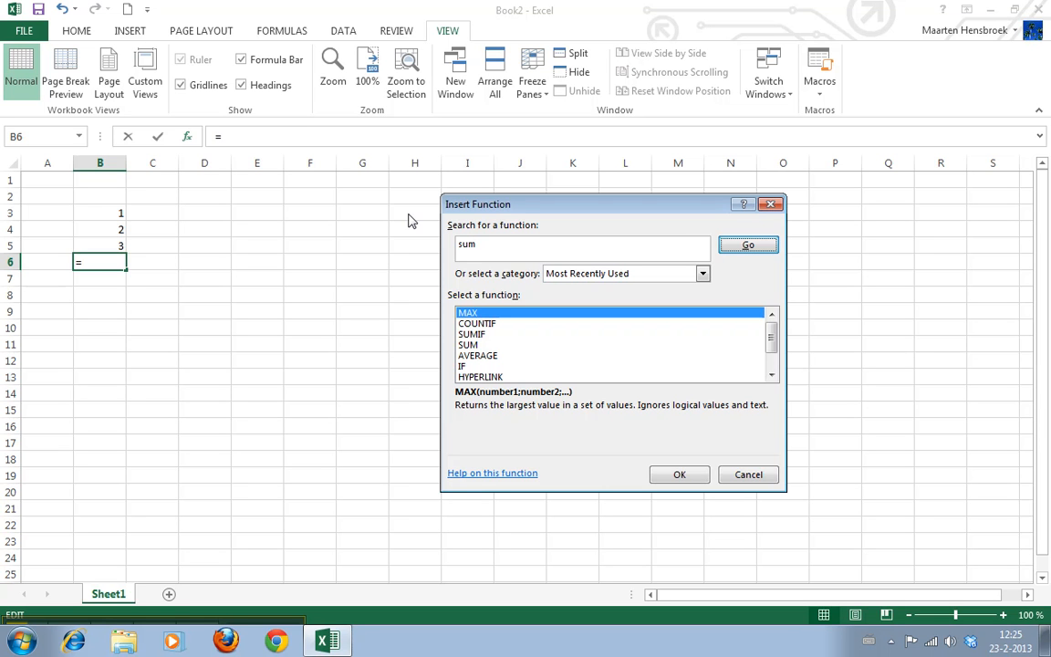
{"action": "mouse_move", "coordinate": [497, 263]}
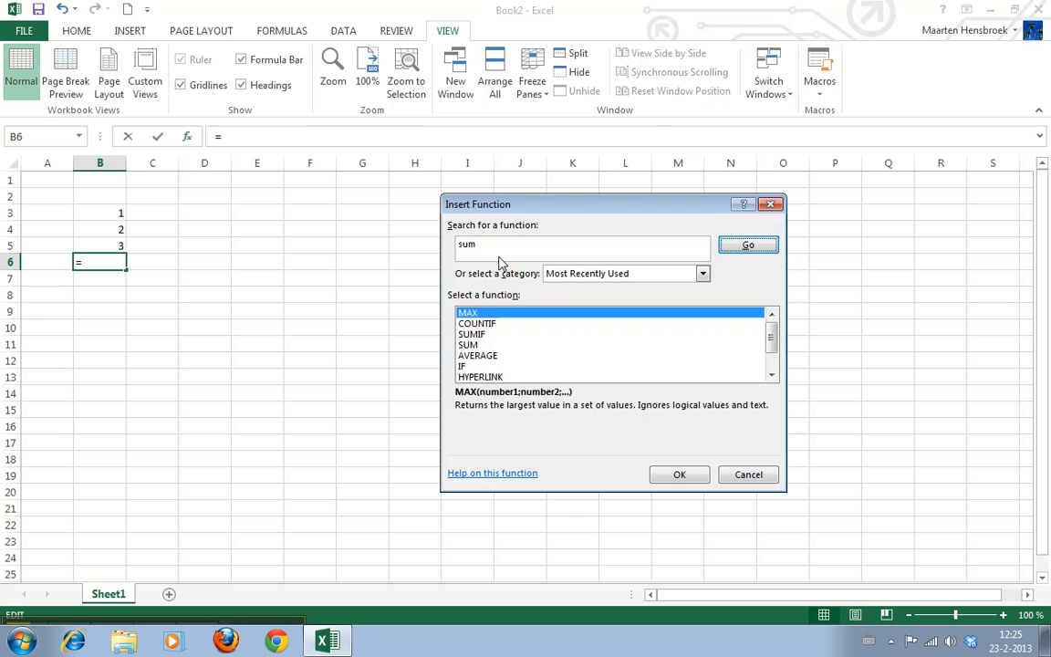
{"action": "left_click", "coordinate": [748, 245]}
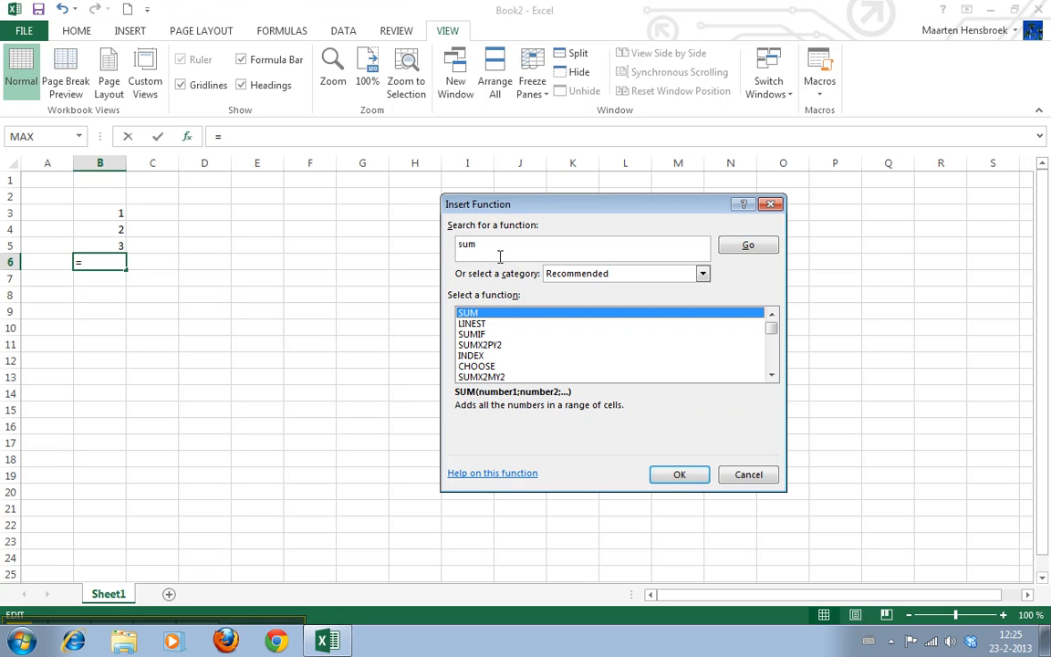
{"action": "mouse_move", "coordinate": [628, 458]}
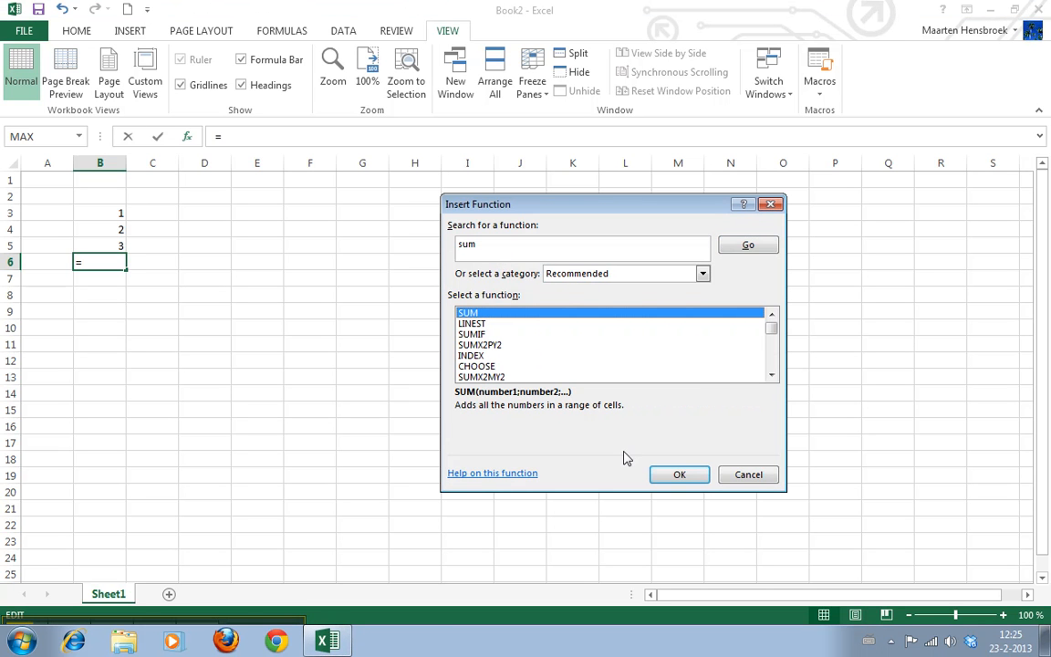
{"action": "left_click", "coordinate": [679, 475]}
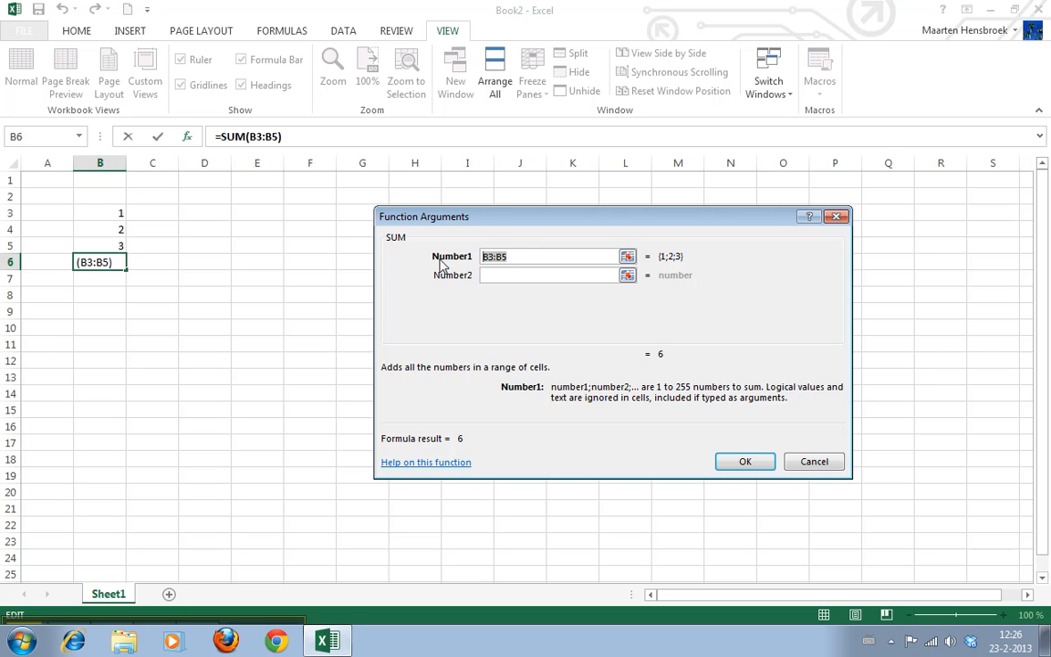
Step: Give the SUM the range B3:B4 so B6 shows 3
{"action": "left_click", "coordinate": [628, 255]}
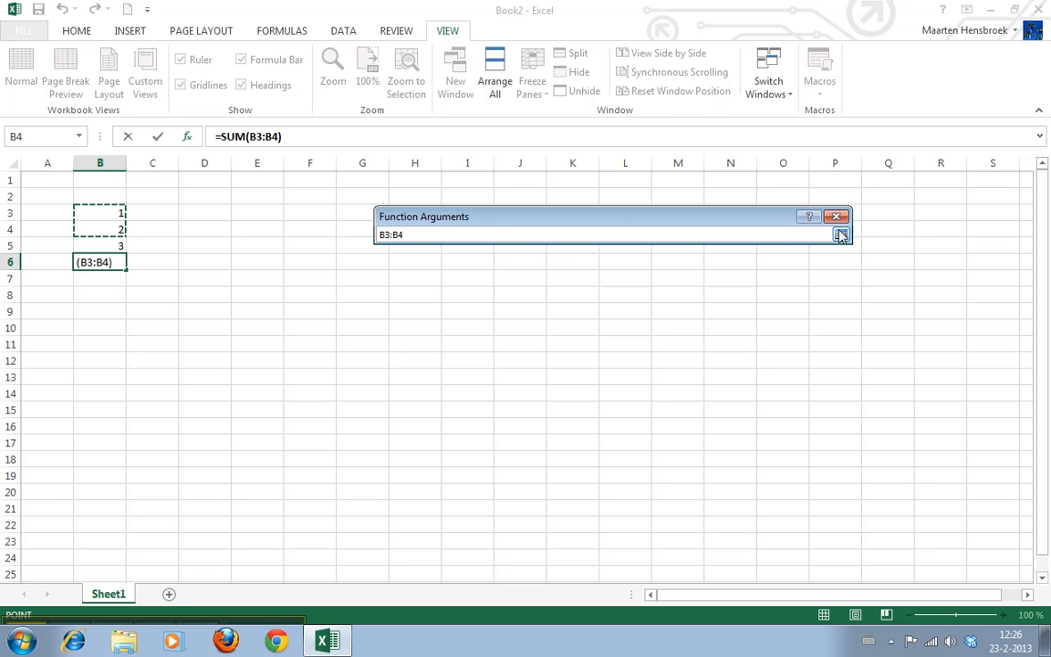
{"action": "left_click", "coordinate": [840, 234]}
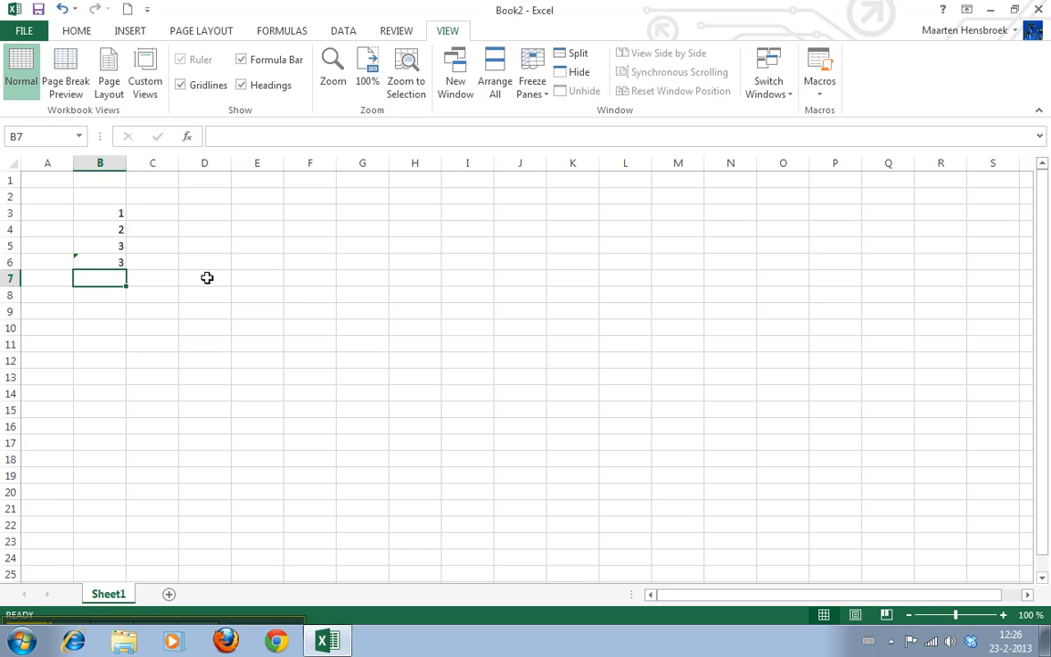
Step: Enter =SUM(B3:B6) in B7, giving a total of 9
{"action": "type", "text": "="}
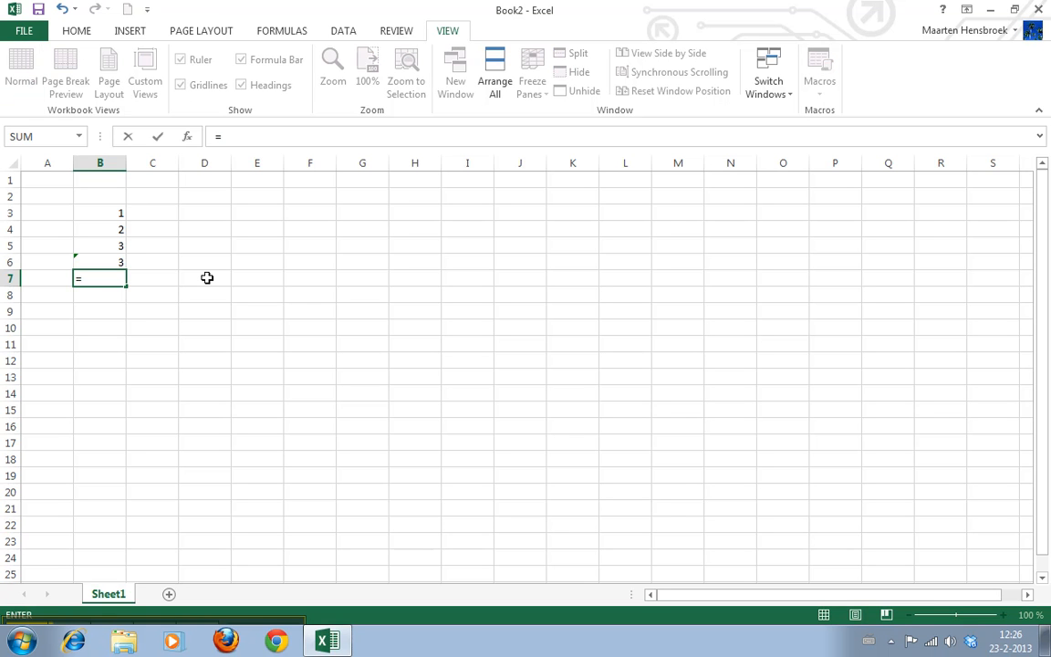
{"action": "type", "text": "s"}
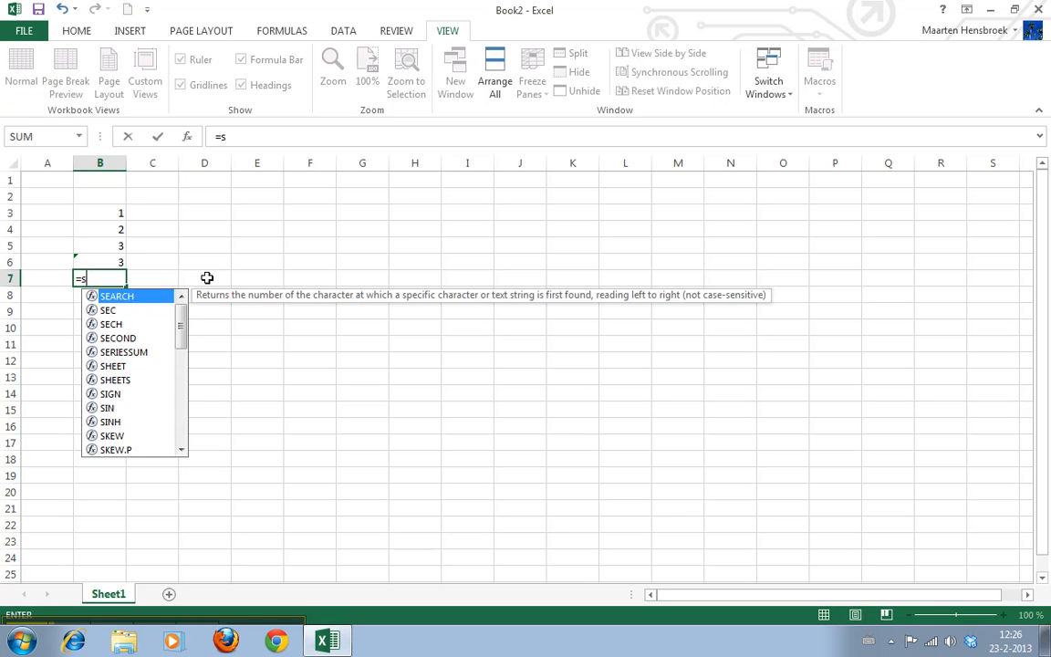
{"action": "type", "text": "um("}
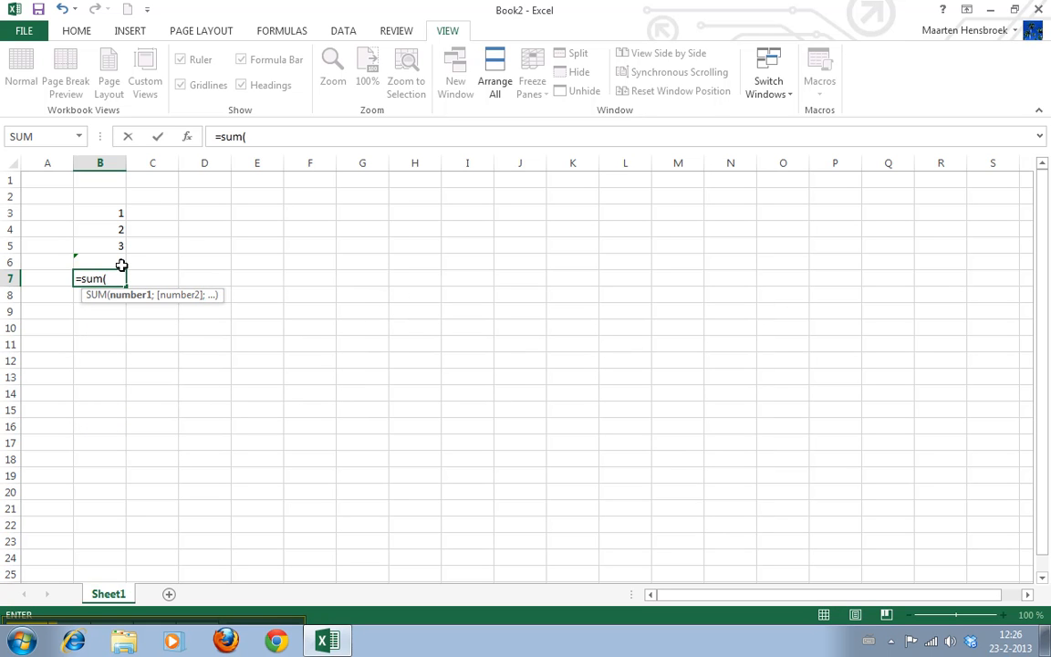
{"action": "left_click_drag", "start_coordinate": [98, 211], "coordinate": [98, 263]}
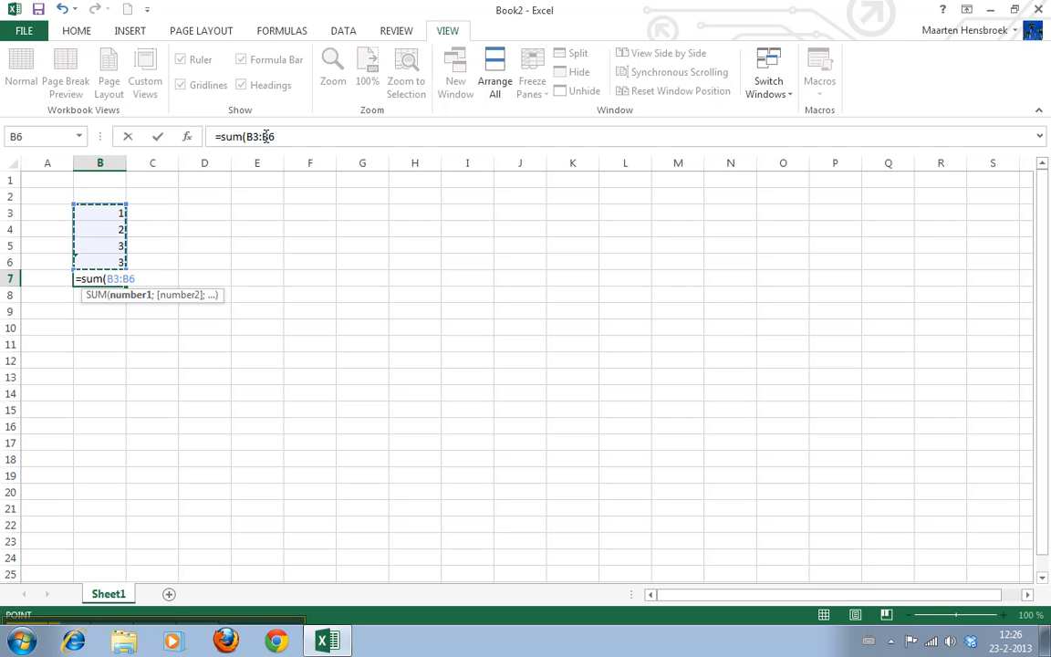
{"action": "key", "text": "Return"}
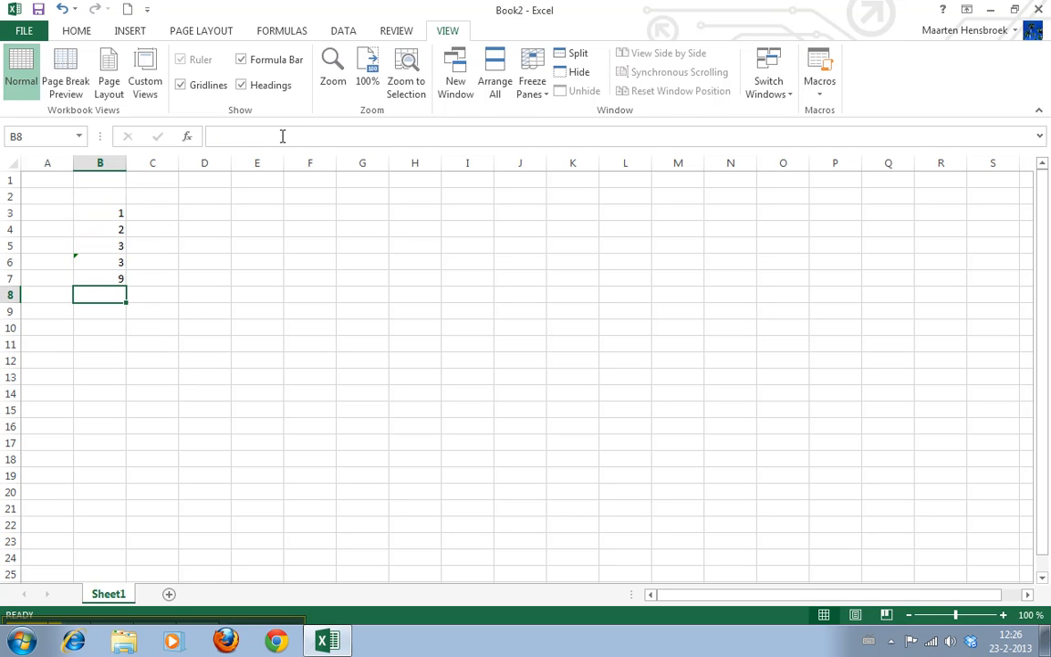
Step: Check B7's formula, then select B3:B5 to see the status bar totals
{"action": "left_click", "coordinate": [99, 277]}
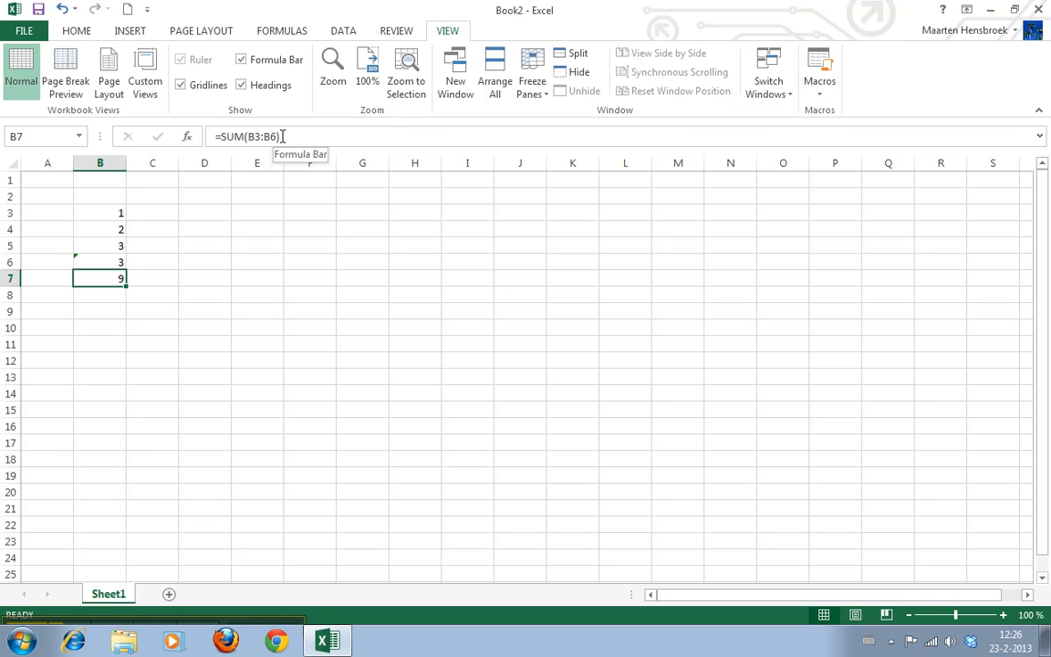
{"action": "mouse_move", "coordinate": [44, 11]}
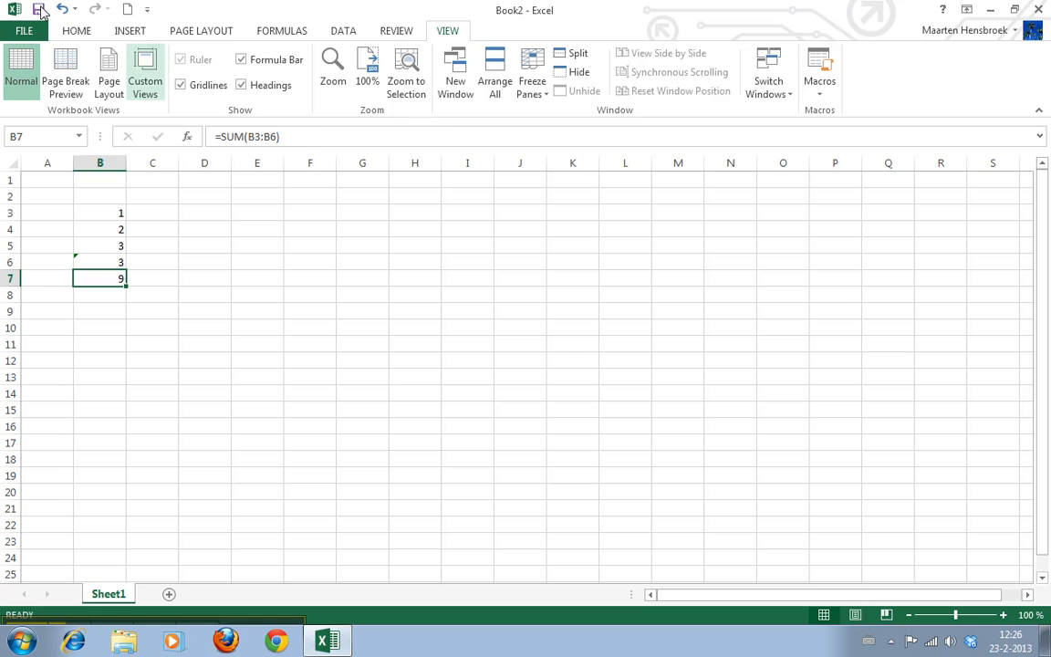
{"action": "left_click_drag", "start_coordinate": [99, 211], "coordinate": [99, 245]}
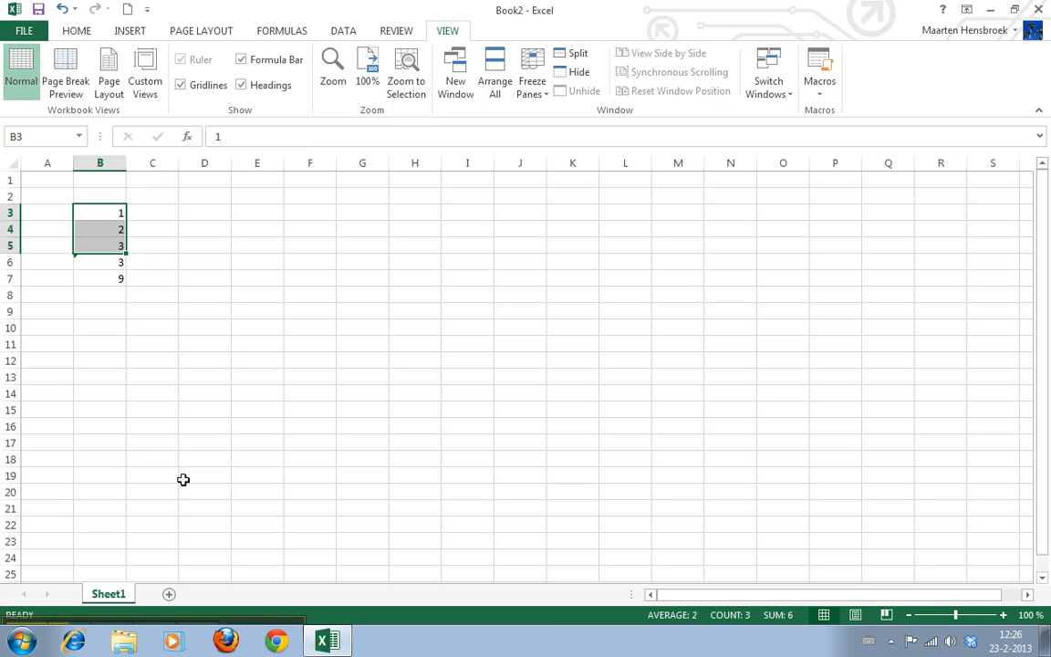
{"action": "left_click", "coordinate": [99, 277]}
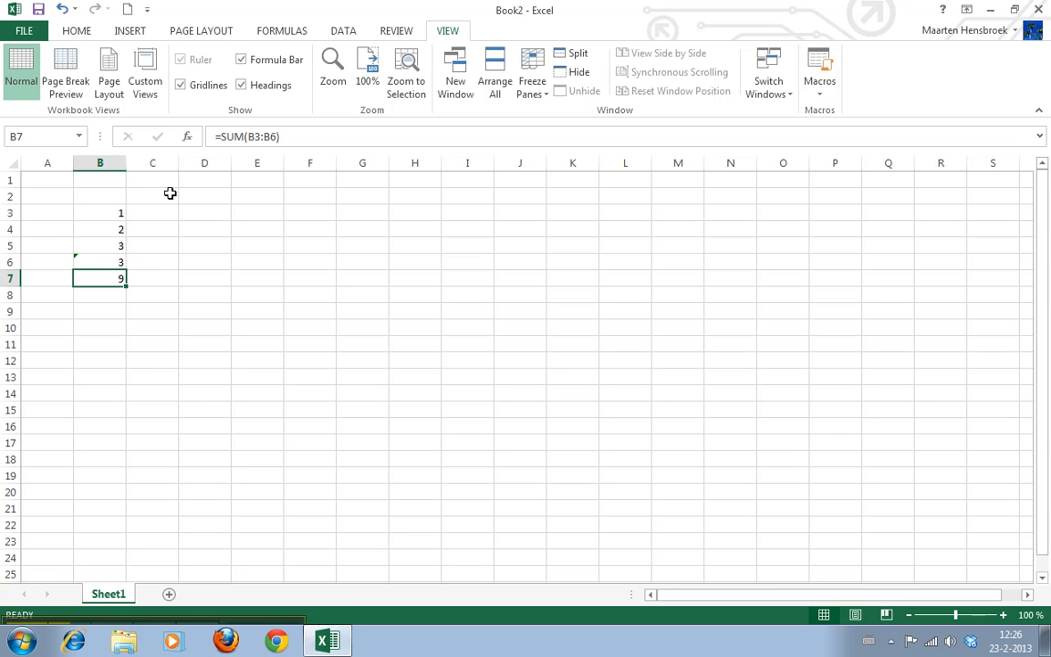
{"action": "mouse_move", "coordinate": [186, 137]}
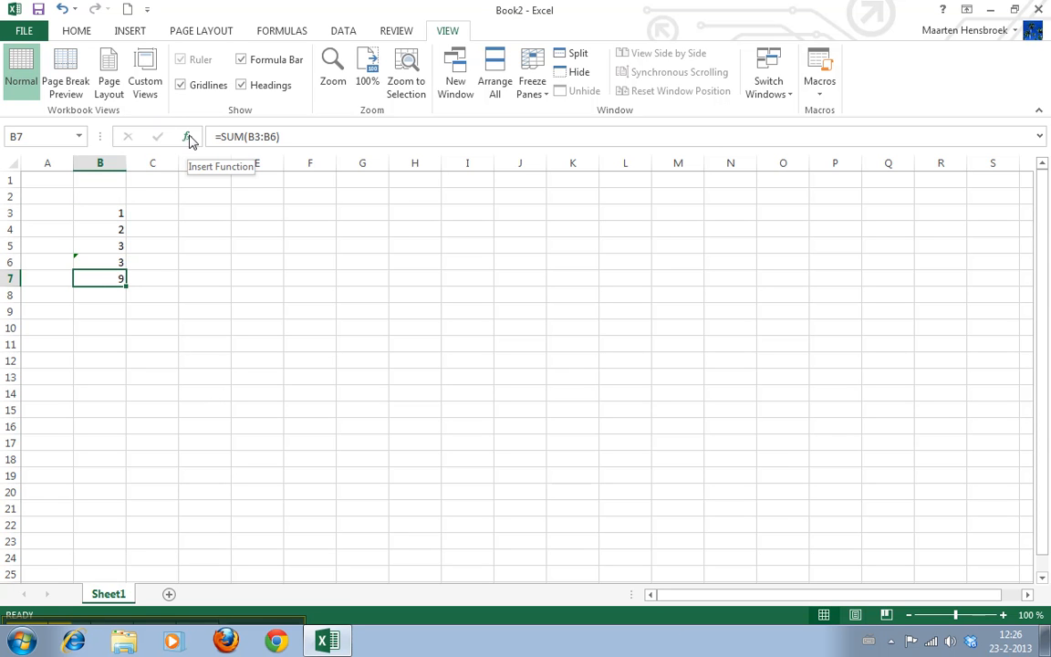
{"action": "left_click", "coordinate": [186, 137]}
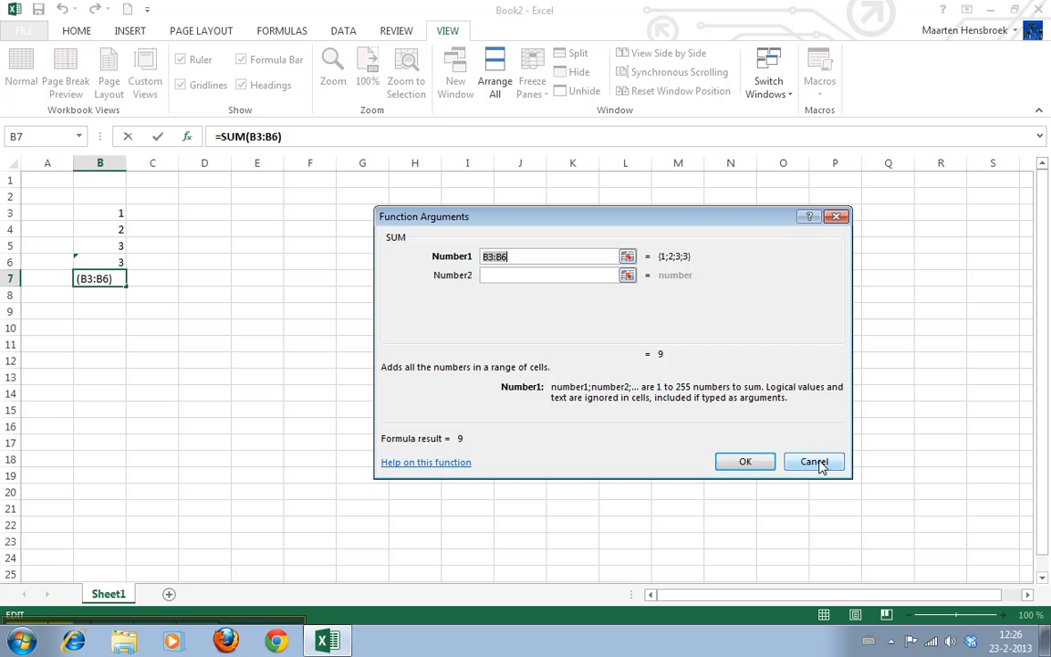
{"action": "left_click", "coordinate": [814, 460]}
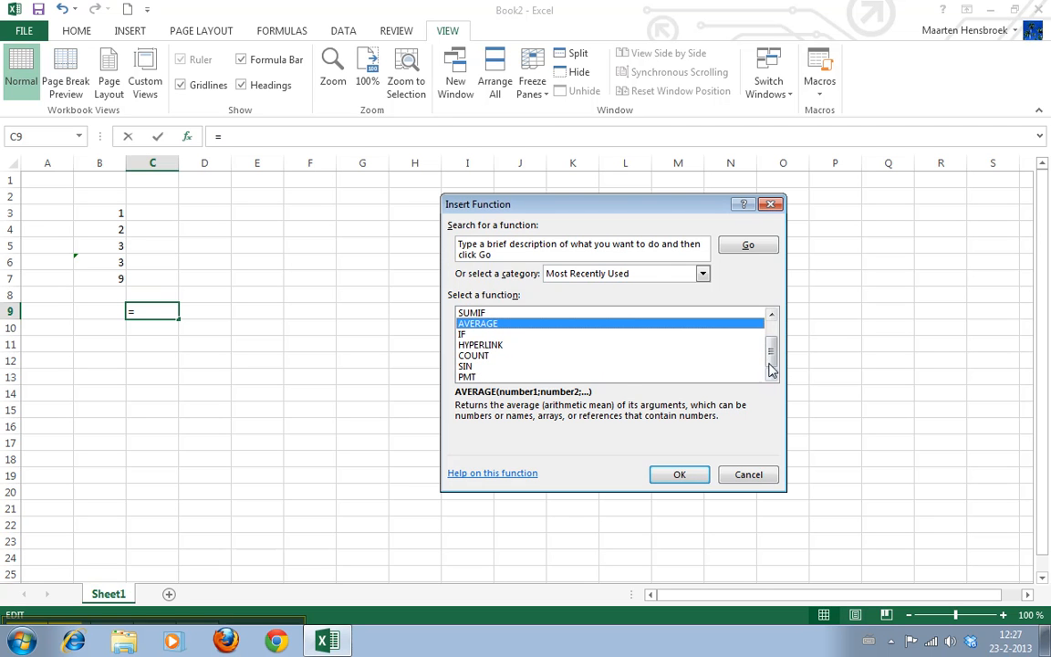
Step: Browse the All, Date & Time, Logical and Information function categories in Insert Function
{"action": "left_click", "coordinate": [703, 274]}
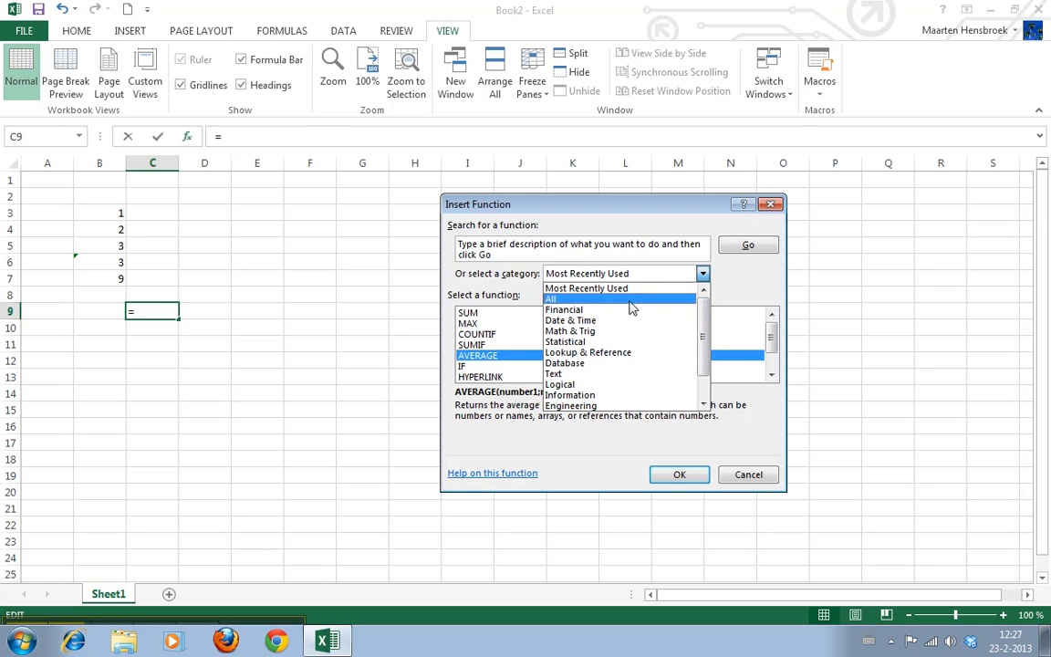
{"action": "left_click", "coordinate": [551, 299]}
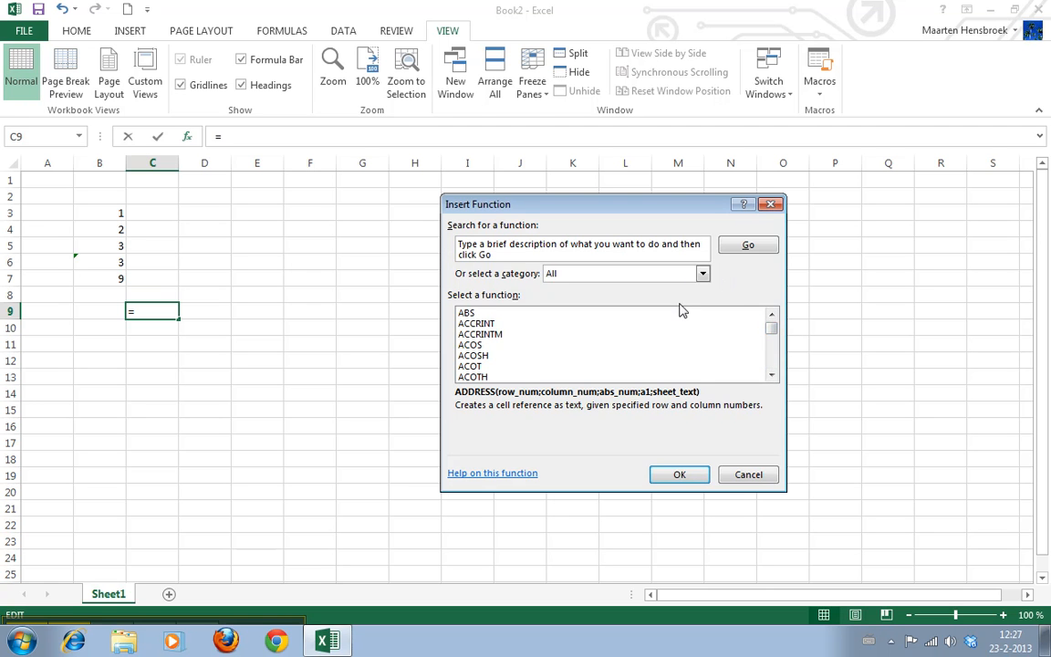
{"action": "left_click", "coordinate": [701, 274]}
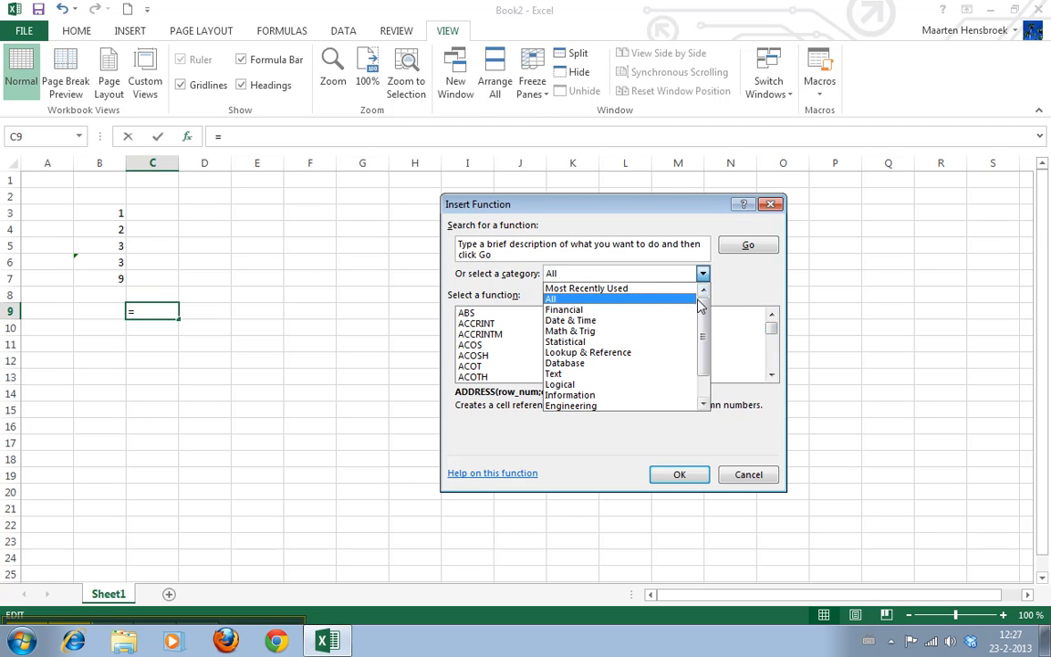
{"action": "left_click", "coordinate": [569, 321]}
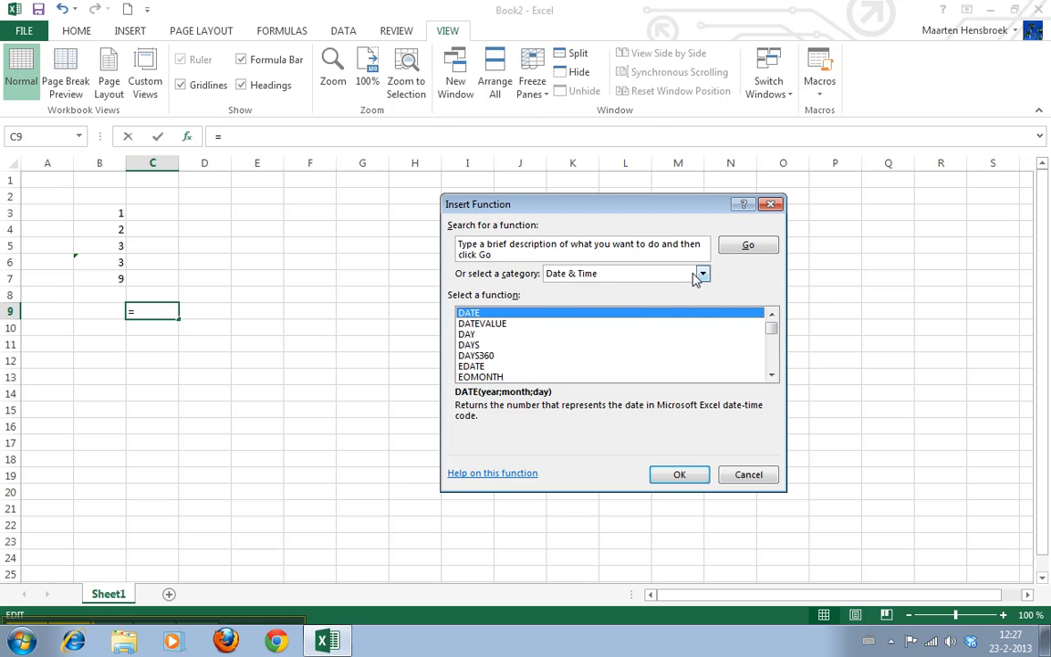
{"action": "left_click", "coordinate": [703, 274]}
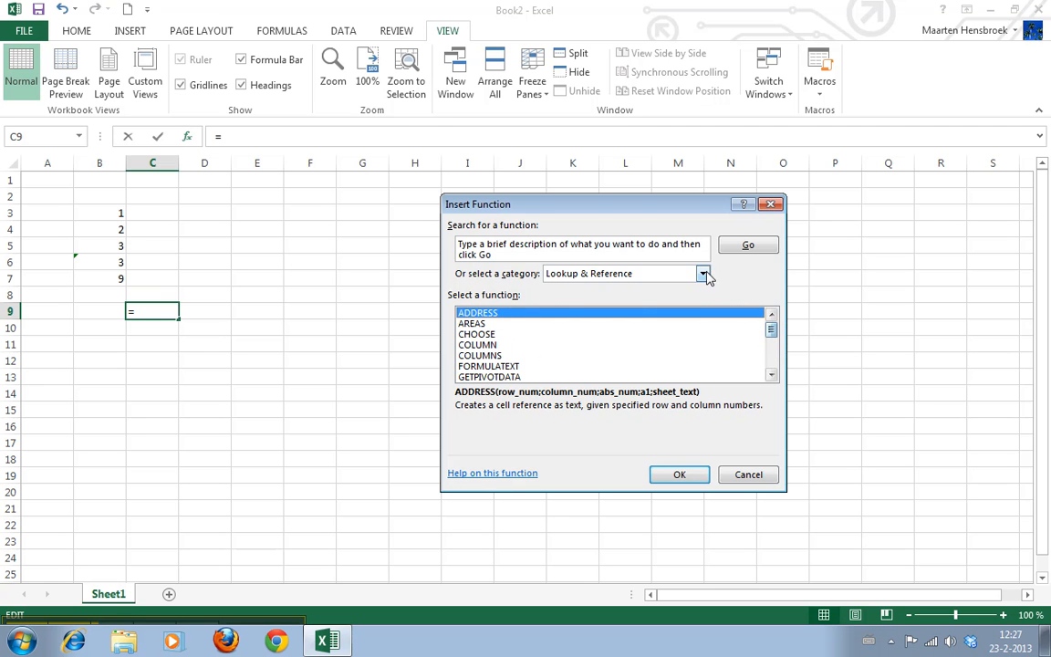
{"action": "left_click", "coordinate": [703, 274]}
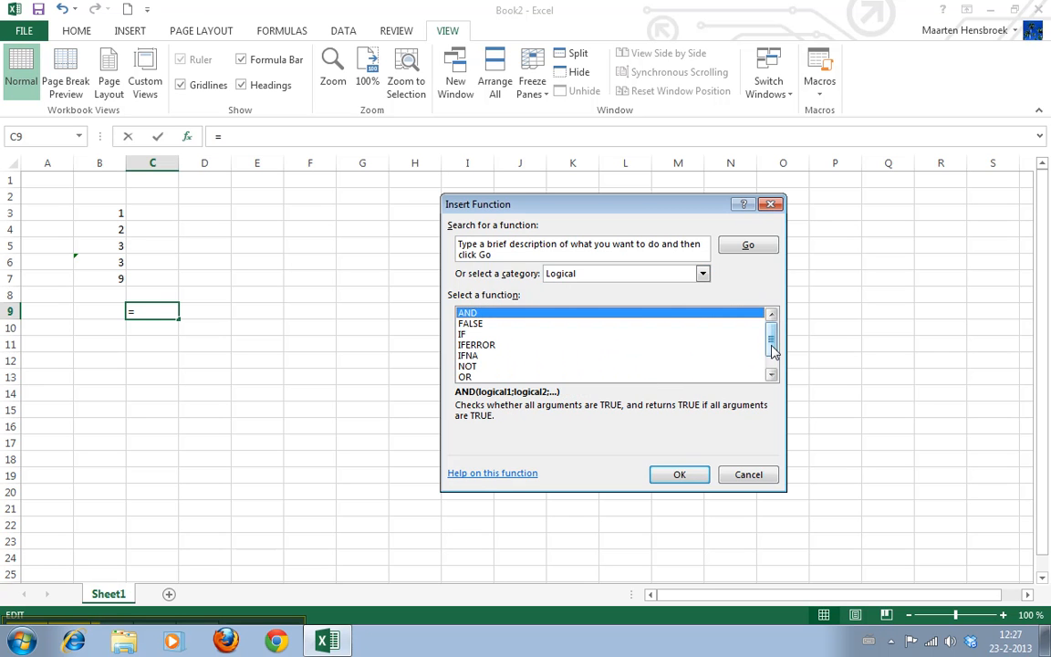
{"action": "left_click", "coordinate": [701, 274]}
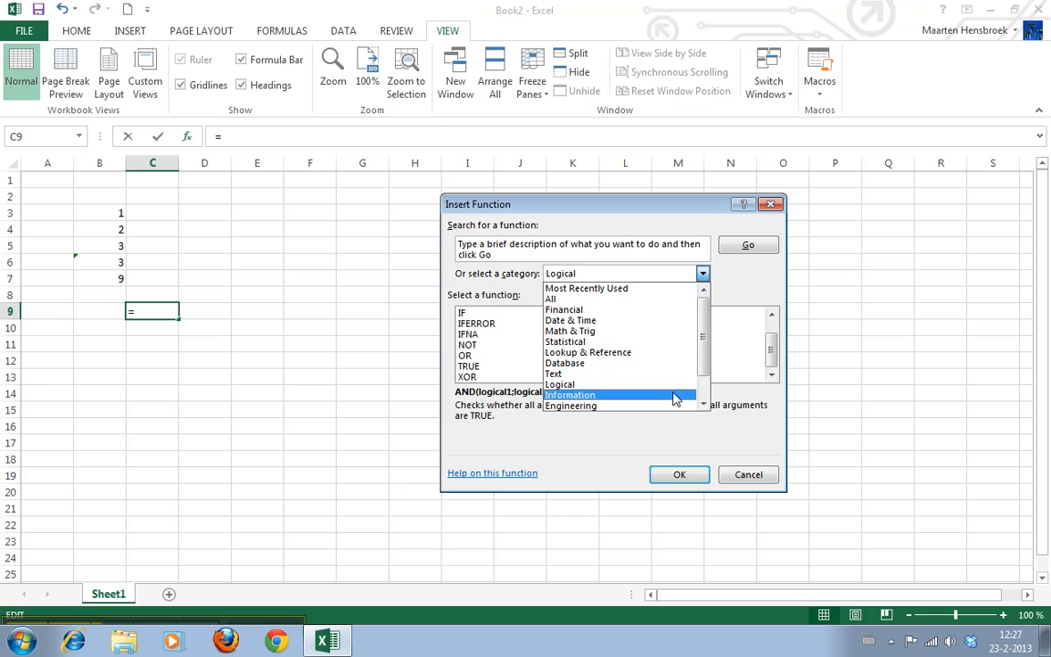
{"action": "left_click", "coordinate": [570, 394]}
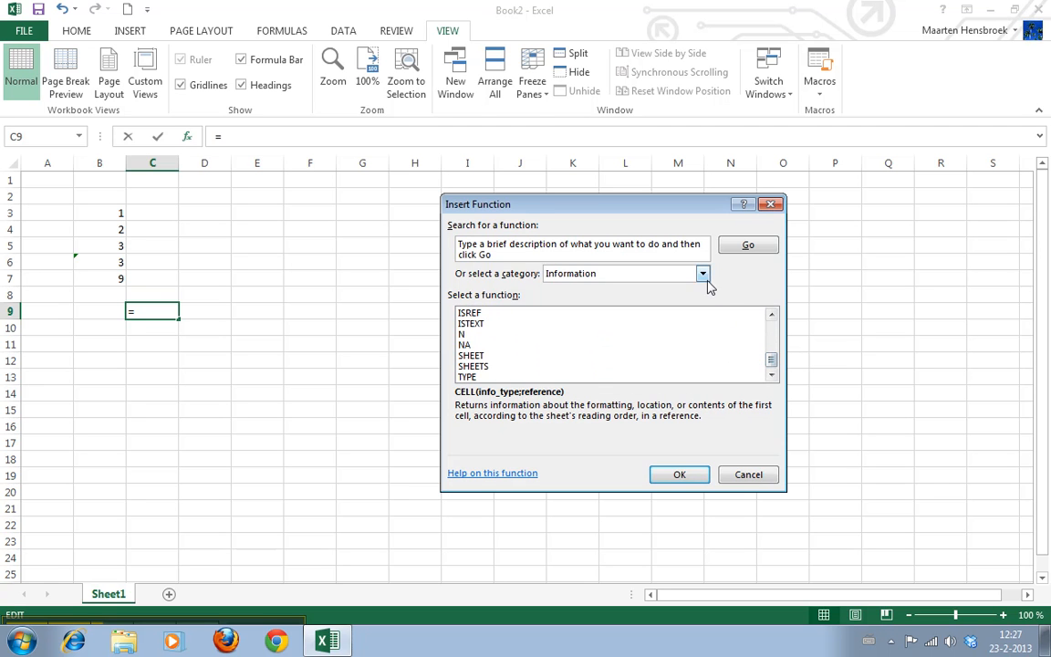
{"action": "left_click", "coordinate": [703, 274]}
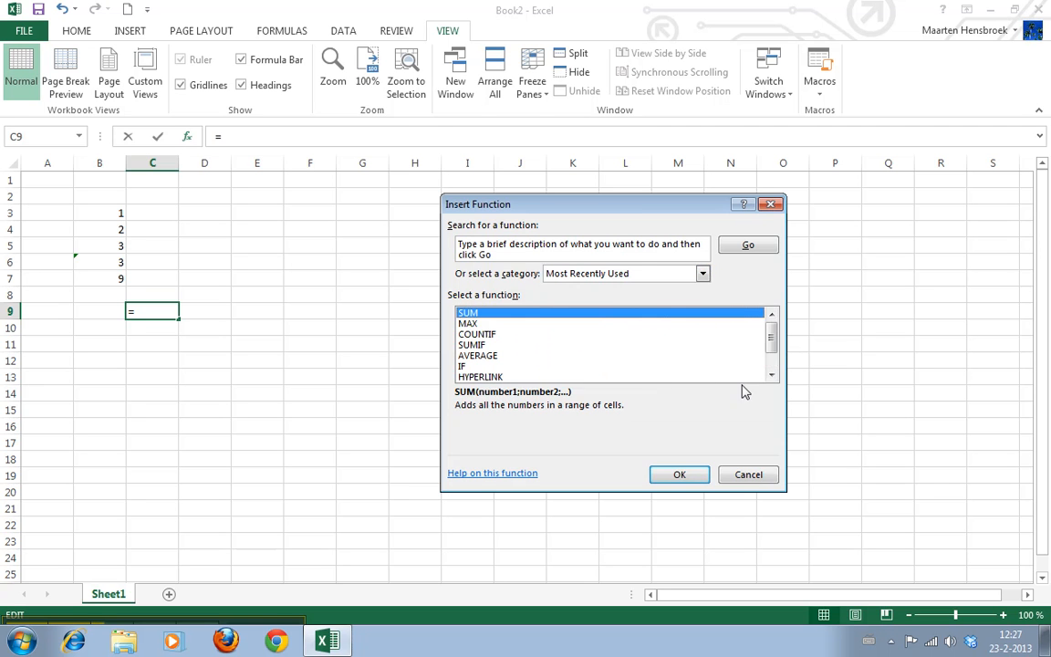
Step: Cancel Insert Function without adding a formula and show the Formulas function library
{"action": "left_click", "coordinate": [749, 475]}
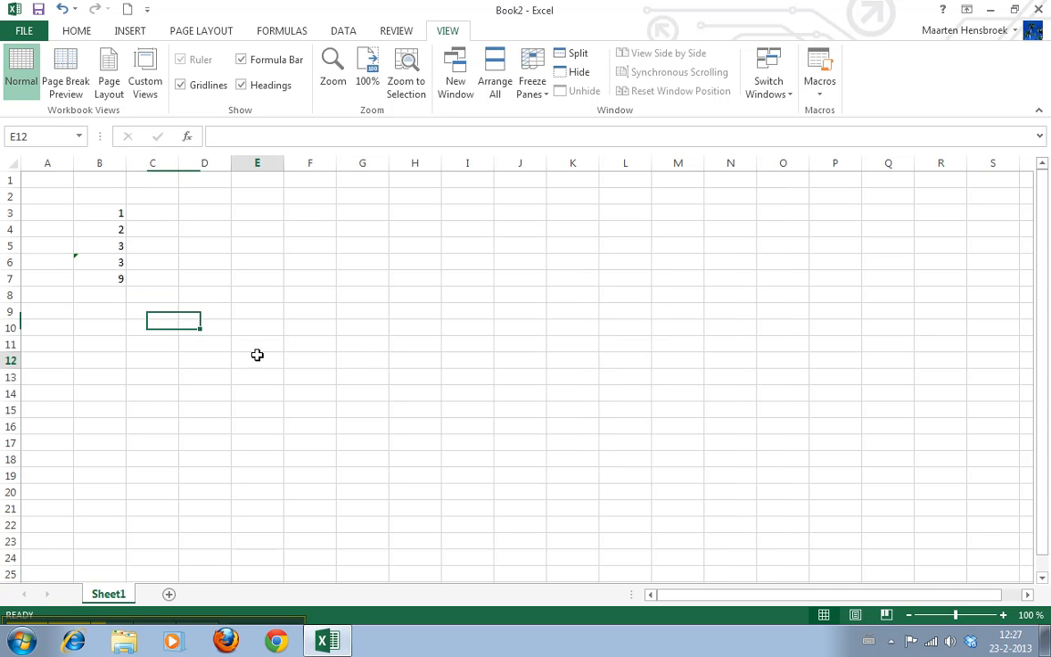
{"action": "left_click", "coordinate": [255, 360]}
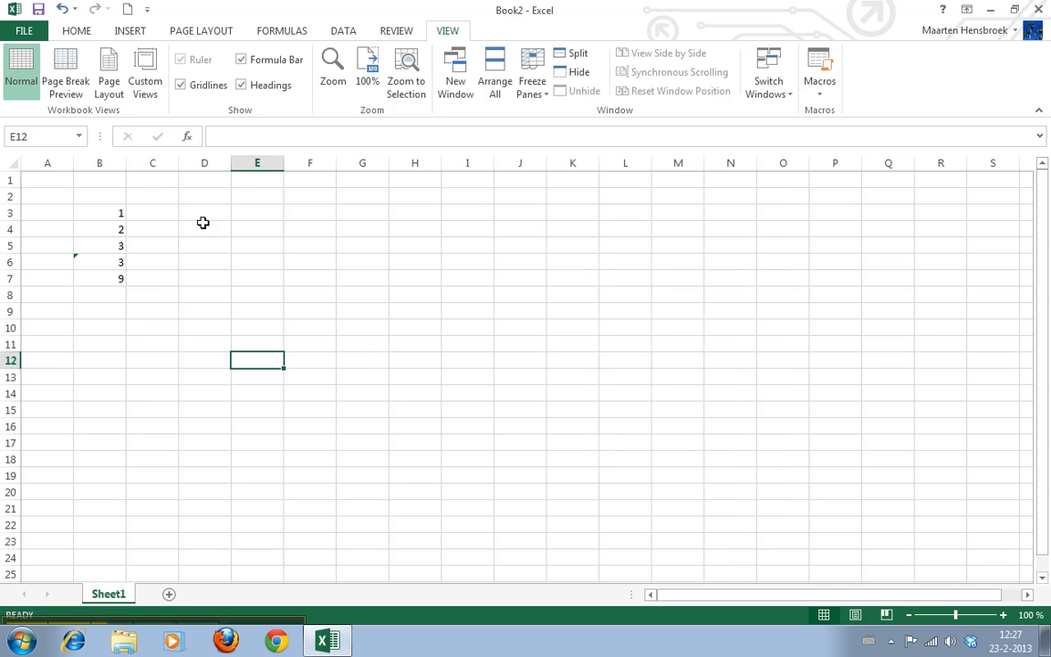
{"action": "left_click", "coordinate": [281, 29]}
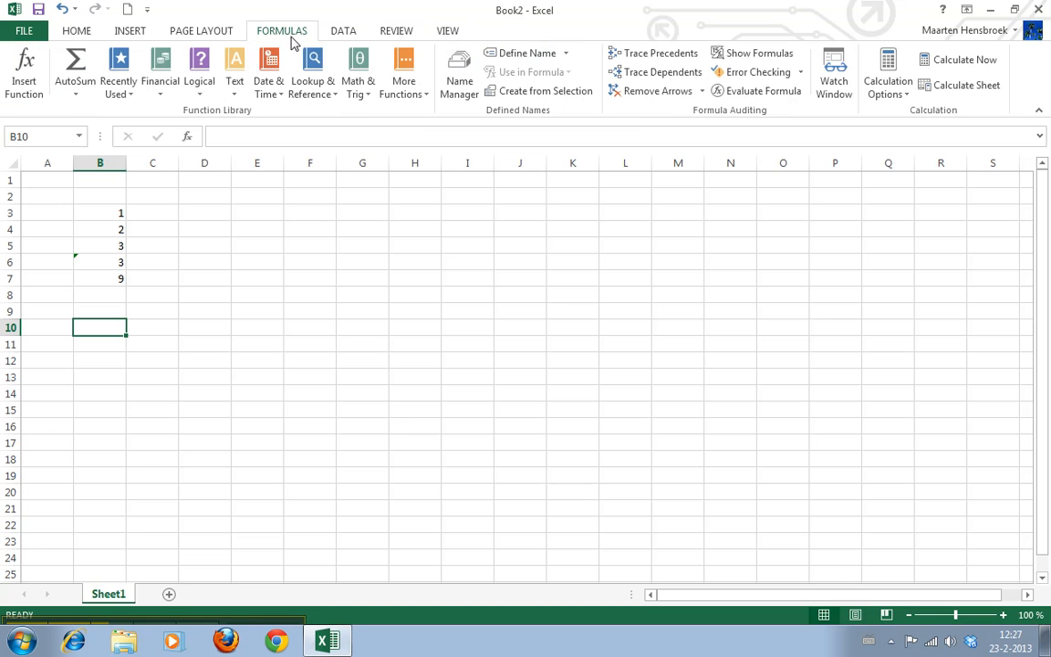
{"action": "mouse_move", "coordinate": [75, 73]}
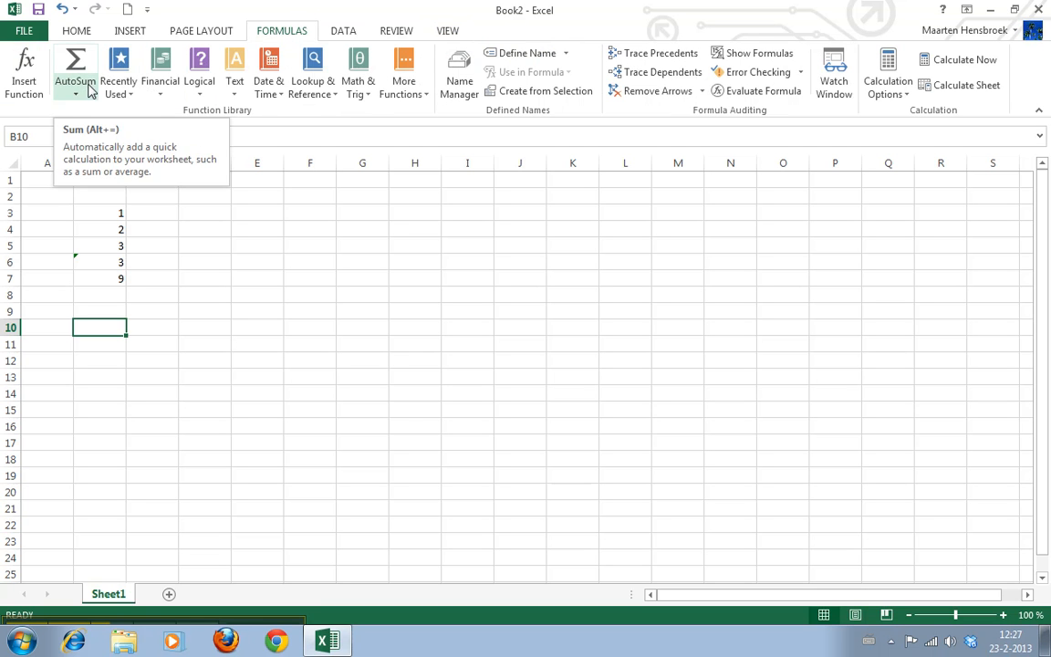
{"action": "mouse_move", "coordinate": [117, 73]}
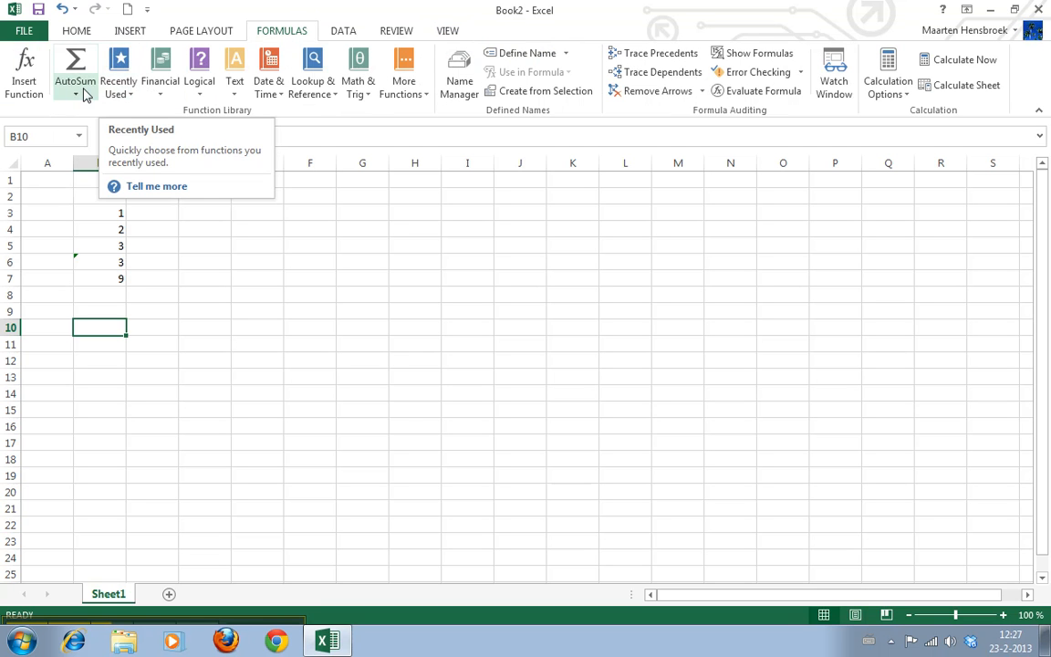
{"action": "left_click", "coordinate": [119, 73]}
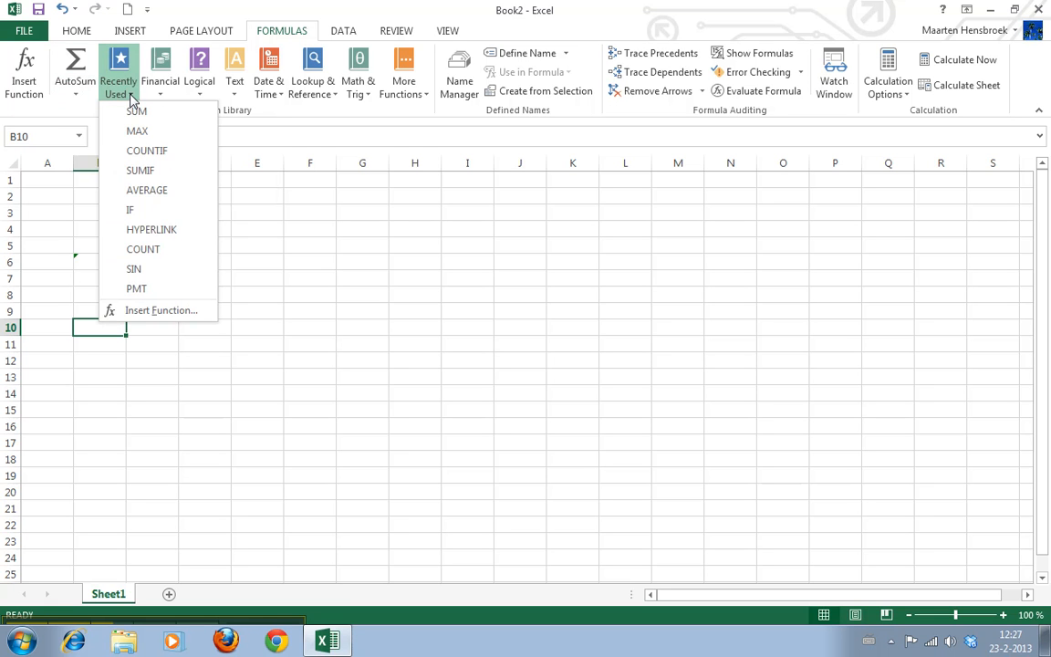
{"action": "left_click", "coordinate": [75, 70]}
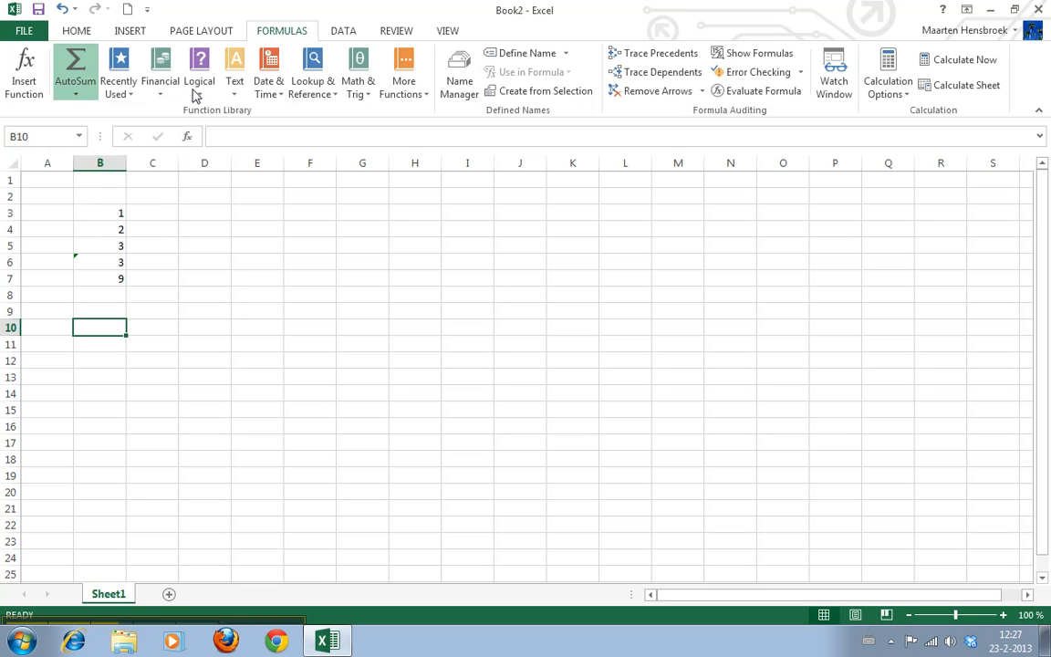
{"action": "left_click", "coordinate": [358, 73]}
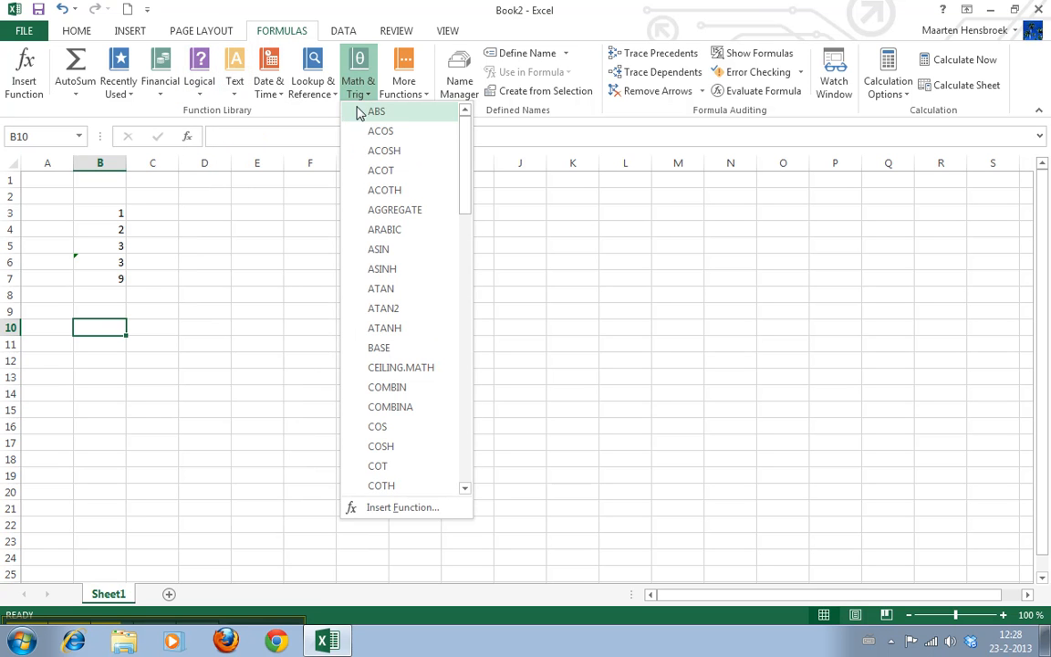
{"action": "left_click", "coordinate": [403, 69]}
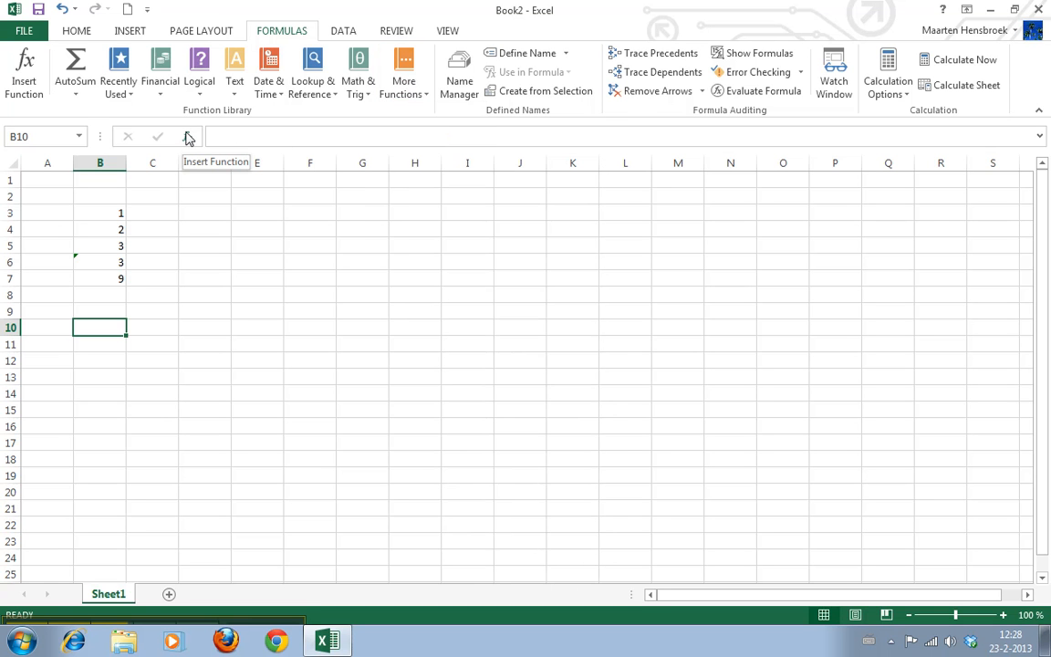
{"action": "mouse_move", "coordinate": [224, 277]}
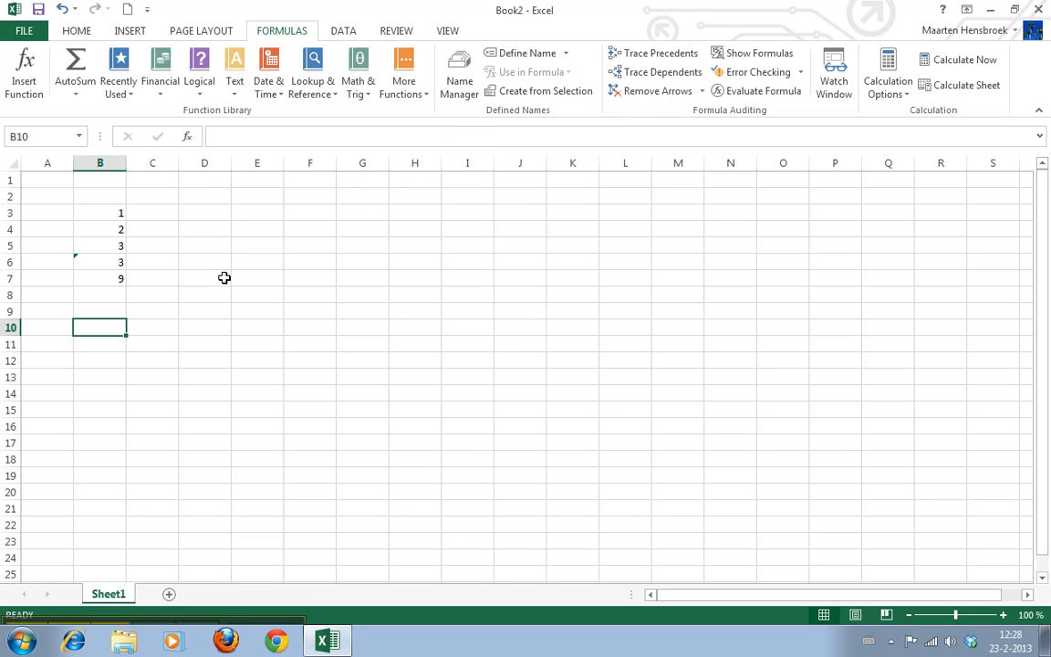
{"action": "mouse_move", "coordinate": [26, 70]}
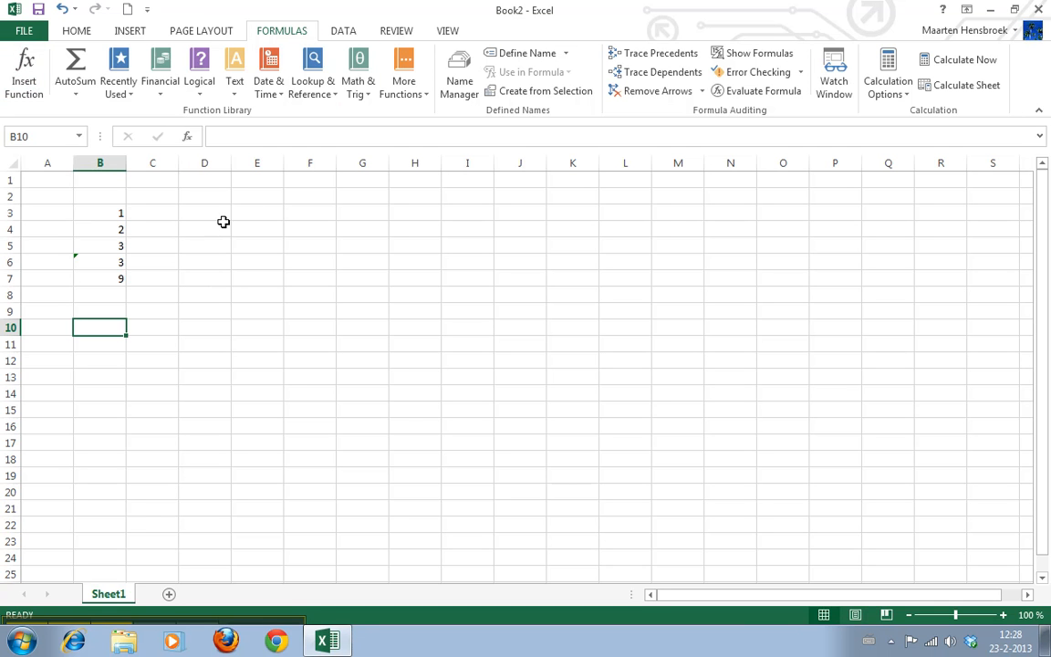
{"action": "mouse_move", "coordinate": [219, 244]}
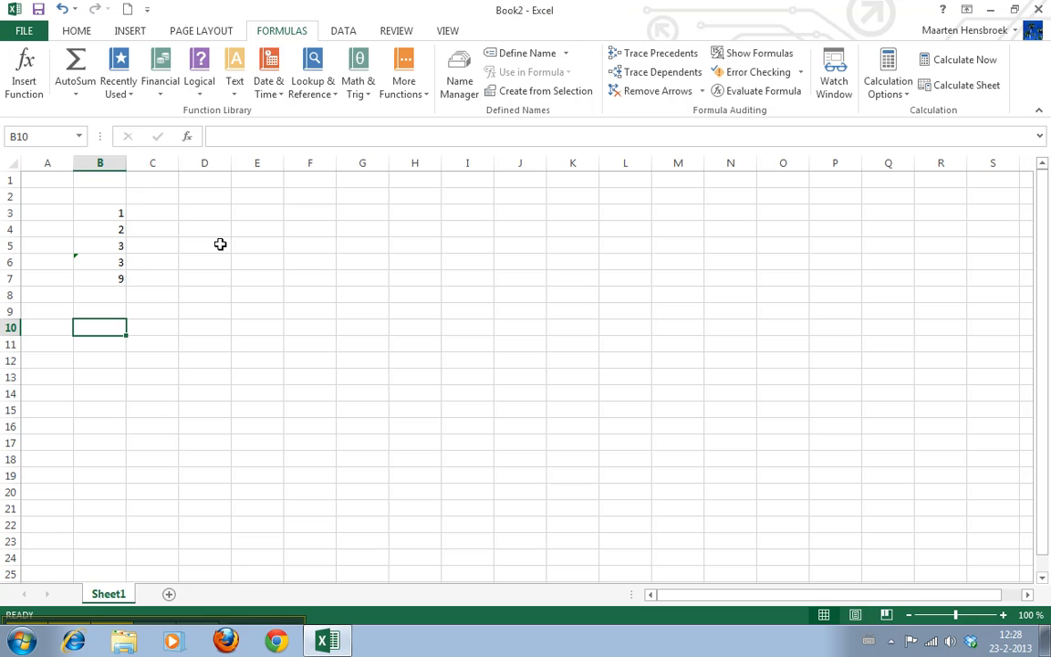
{"action": "mouse_move", "coordinate": [347, 538]}
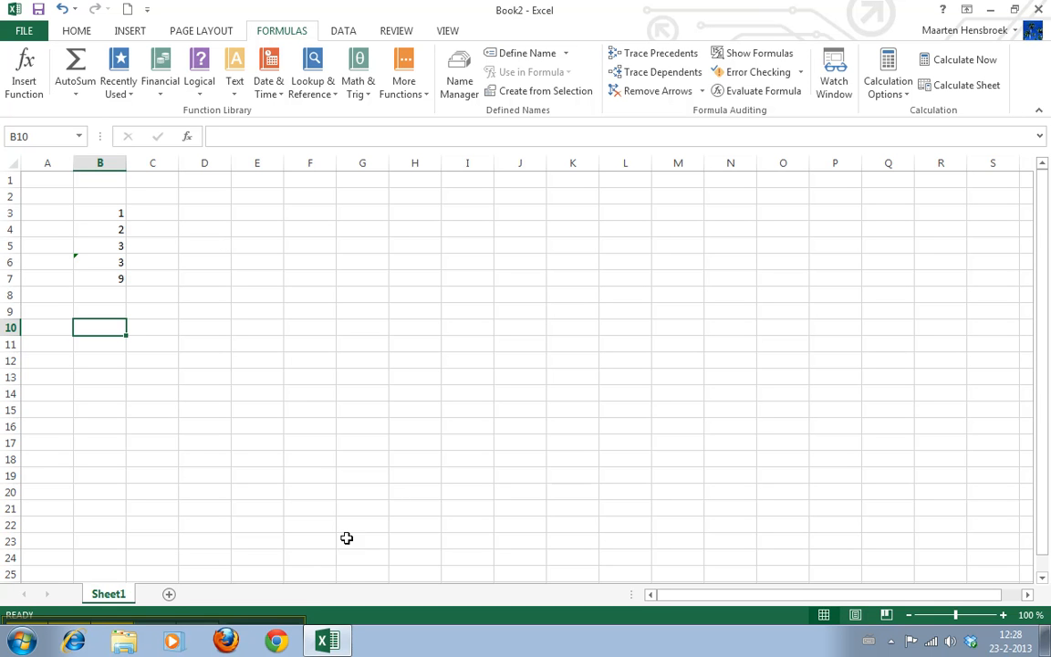
{"action": "mouse_move", "coordinate": [206, 460]}
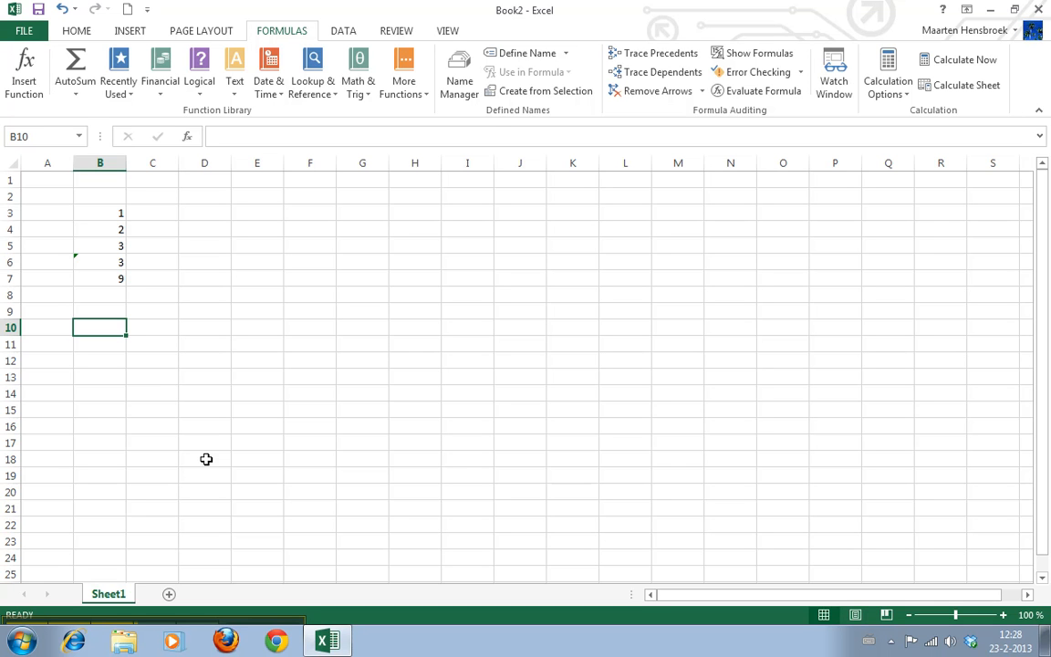
{"action": "mouse_move", "coordinate": [113, 208]}
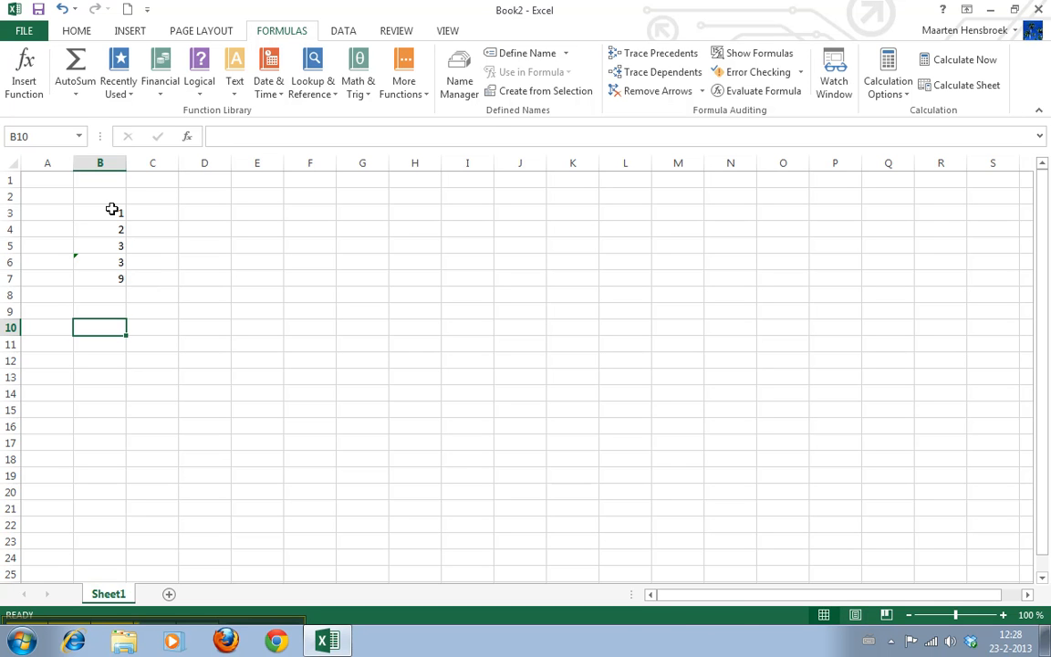
{"action": "left_click_drag", "start_coordinate": [99, 212], "coordinate": [99, 277]}
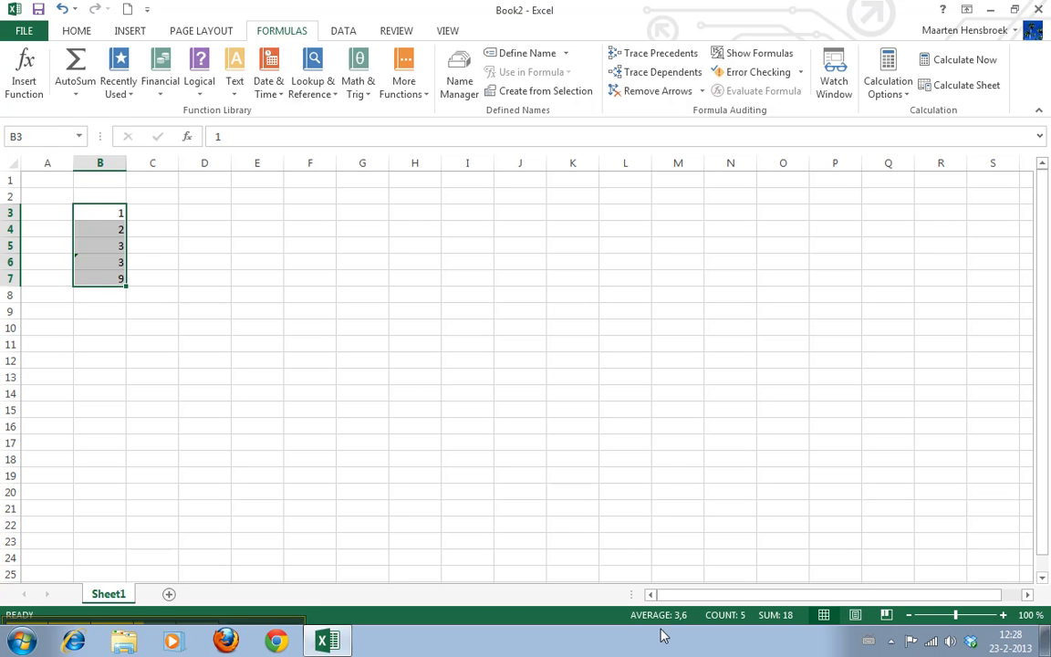
{"action": "mouse_move", "coordinate": [659, 613]}
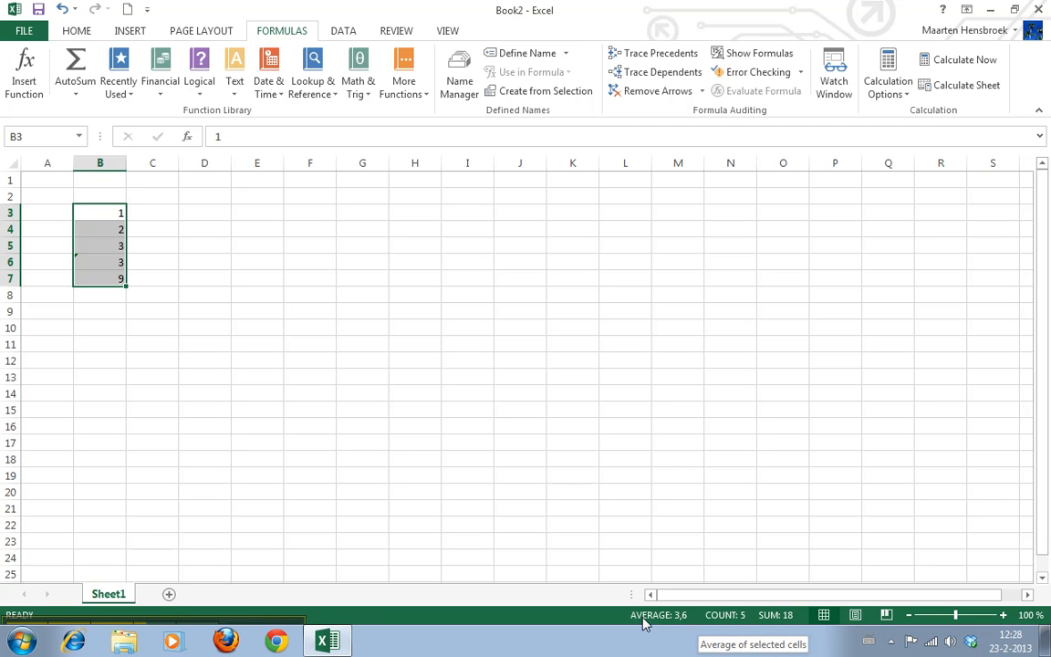
{"action": "mouse_move", "coordinate": [788, 613]}
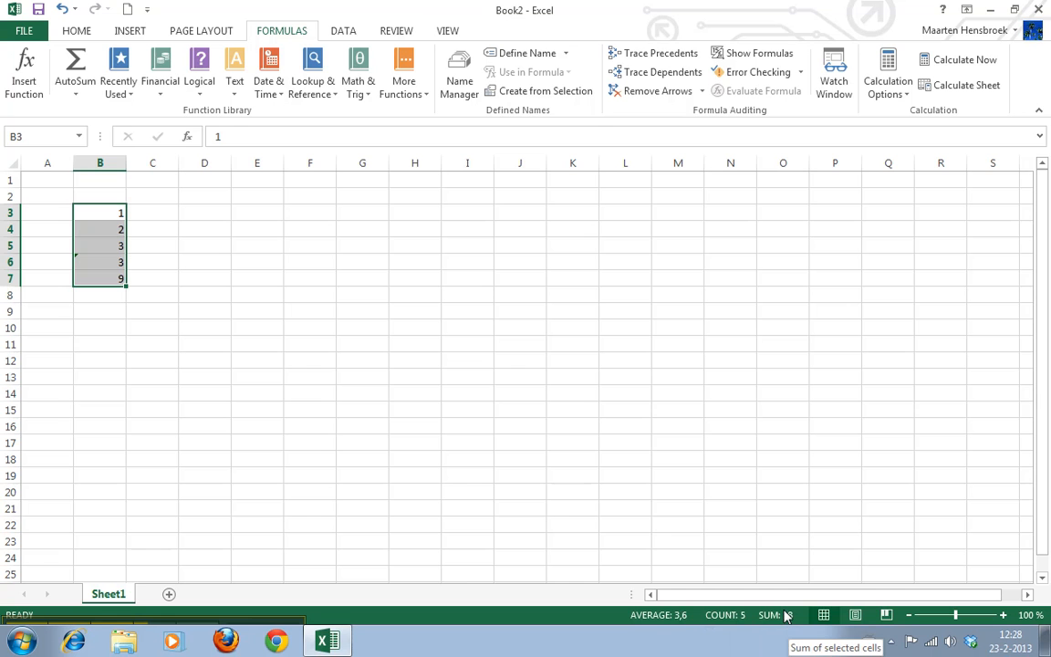
{"action": "mouse_move", "coordinate": [726, 614]}
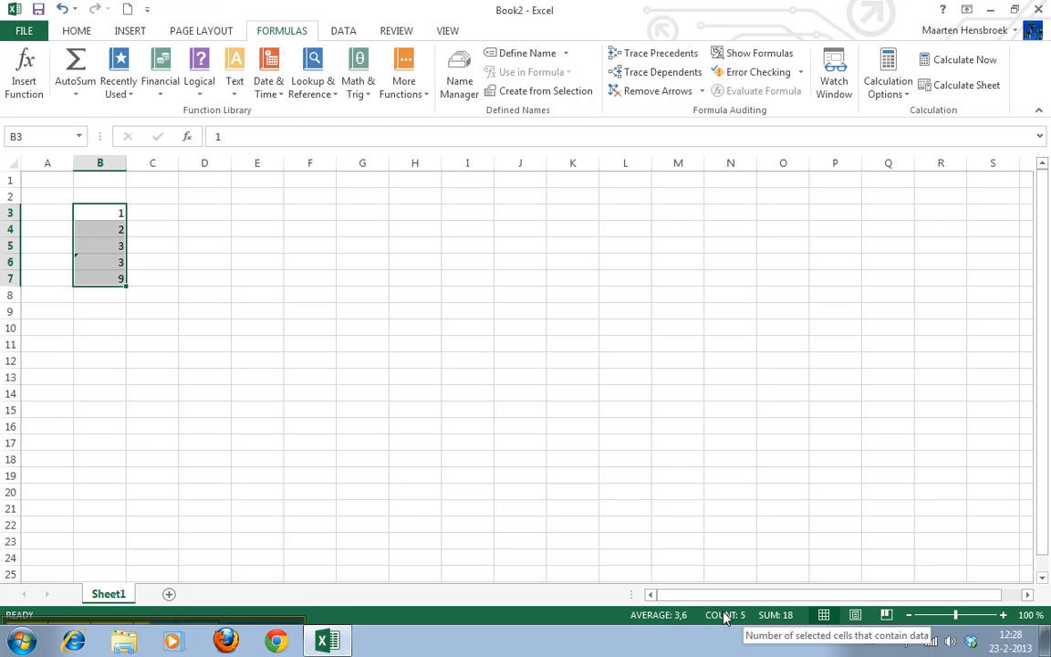
{"action": "mouse_move", "coordinate": [659, 613]}
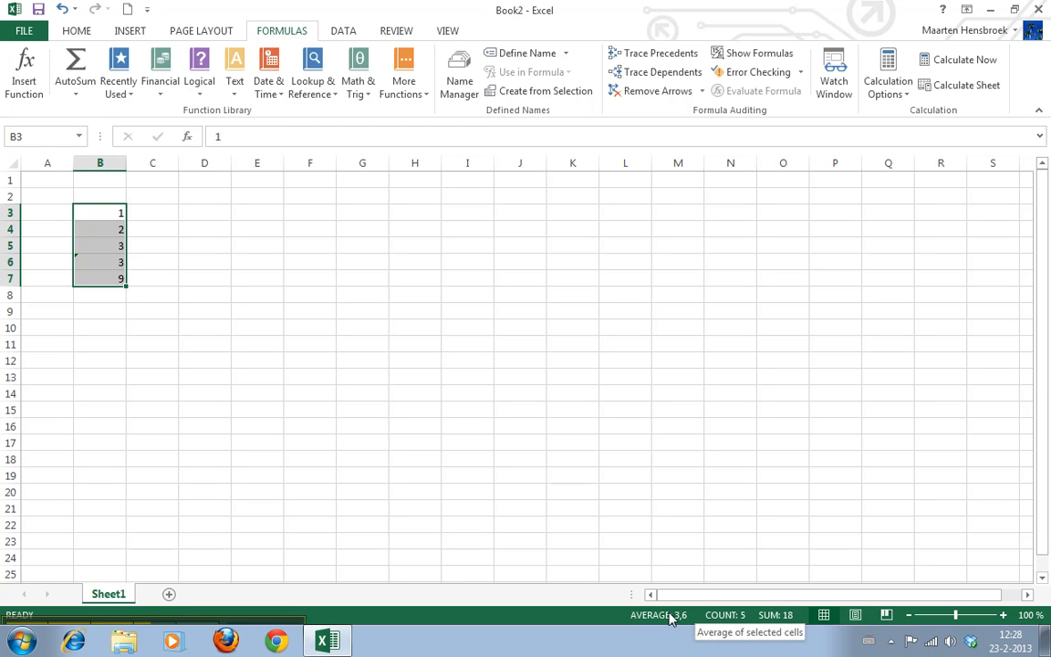
{"action": "right_click", "coordinate": [672, 614]}
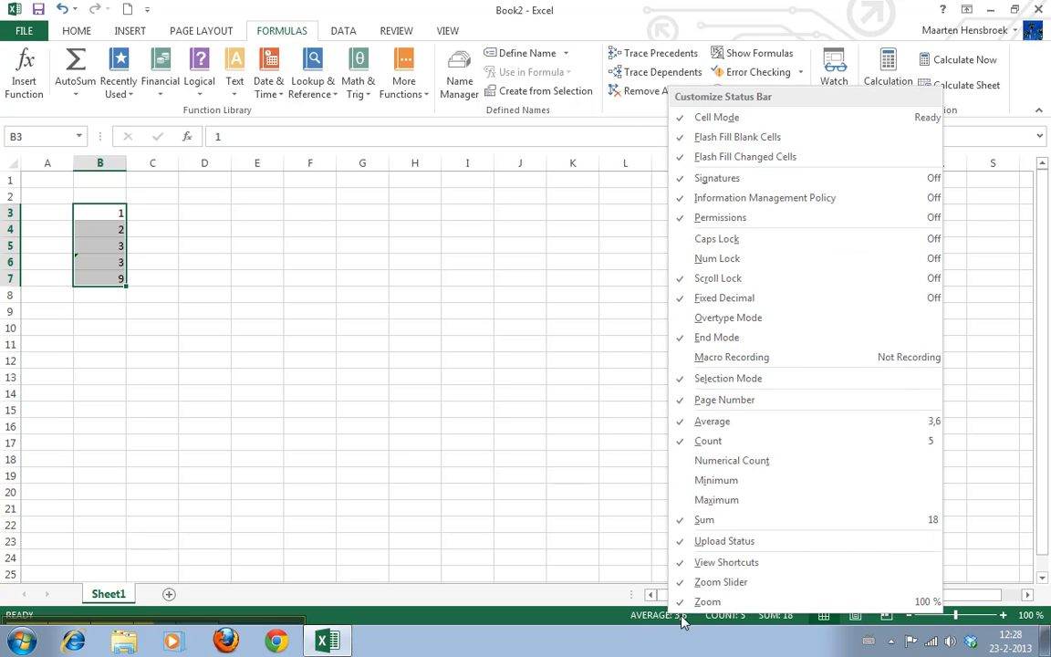
{"action": "mouse_move", "coordinate": [716, 480]}
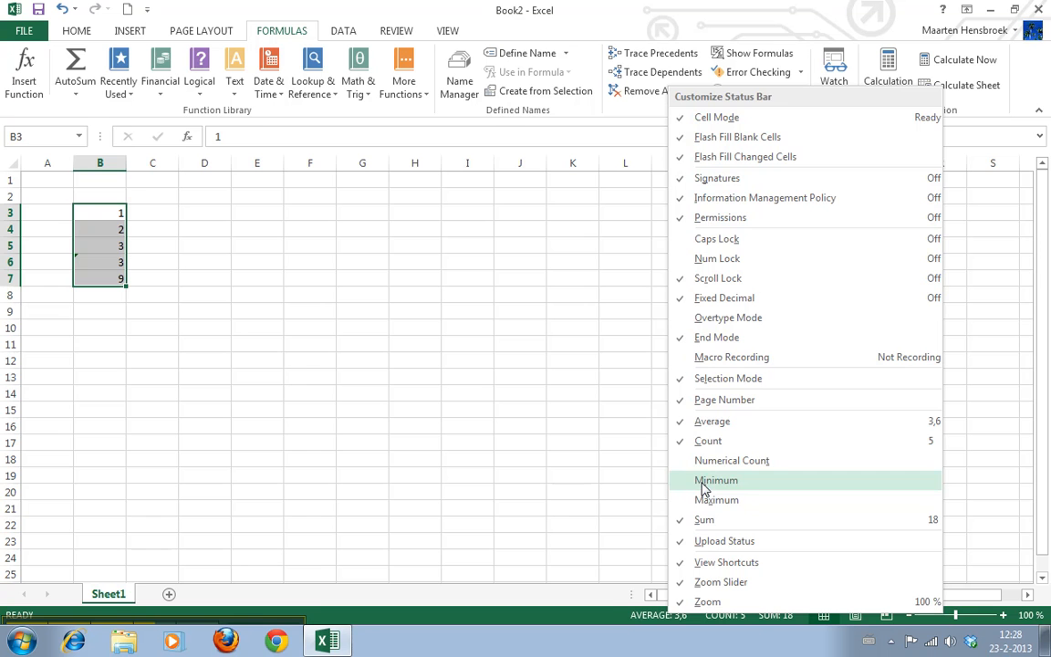
{"action": "left_click", "coordinate": [715, 480]}
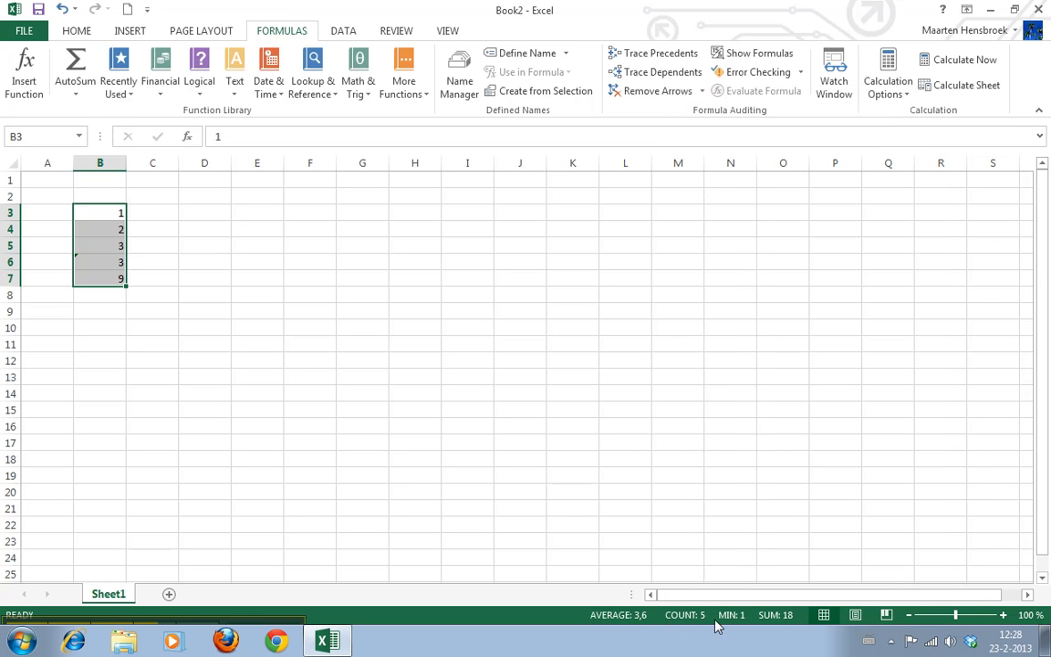
{"action": "right_click", "coordinate": [716, 613]}
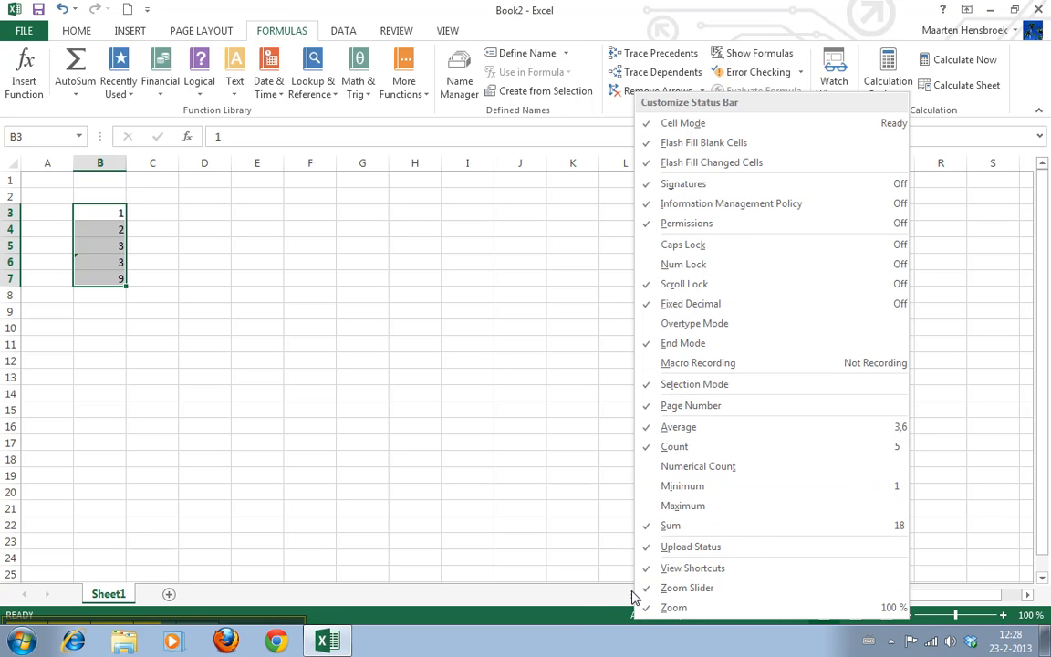
{"action": "mouse_move", "coordinate": [584, 610]}
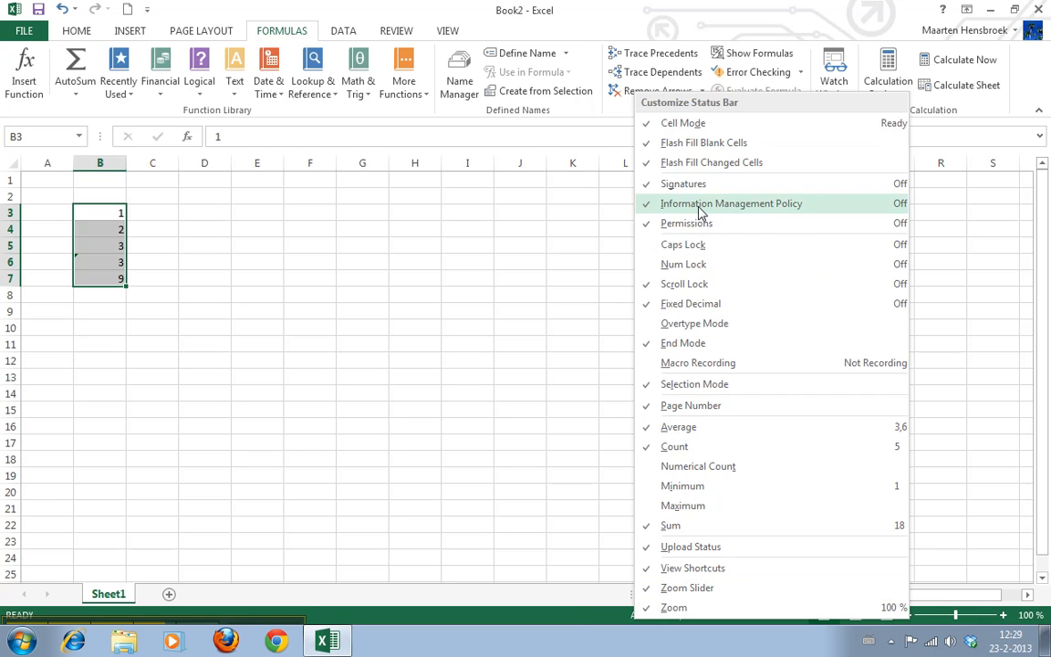
{"action": "mouse_move", "coordinate": [715, 568]}
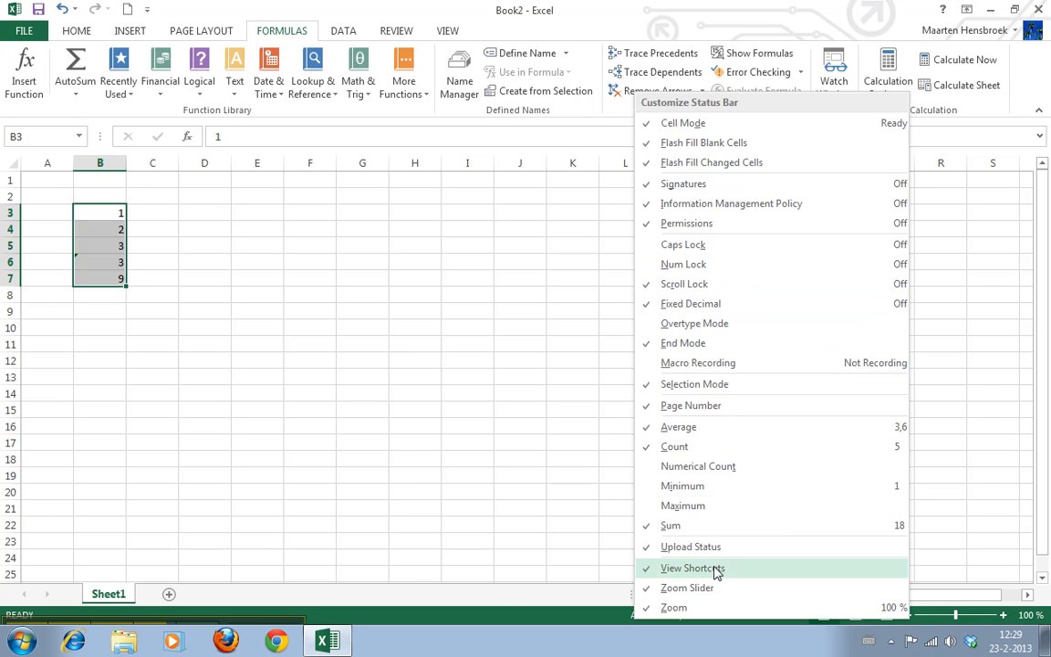
{"action": "mouse_move", "coordinate": [763, 653]}
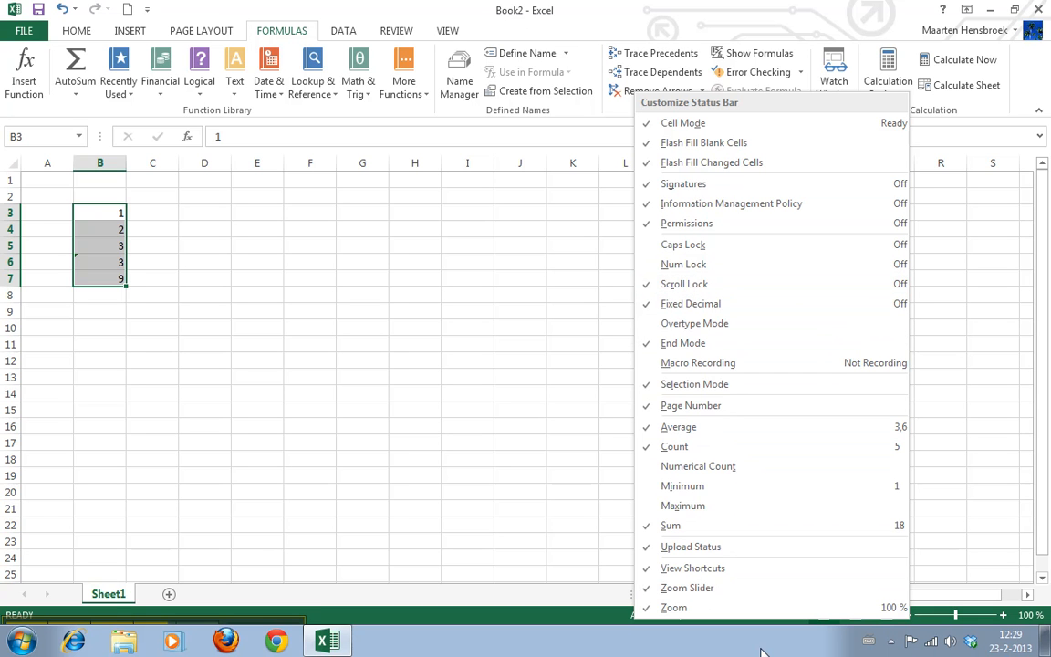
{"action": "left_click", "coordinate": [588, 620]}
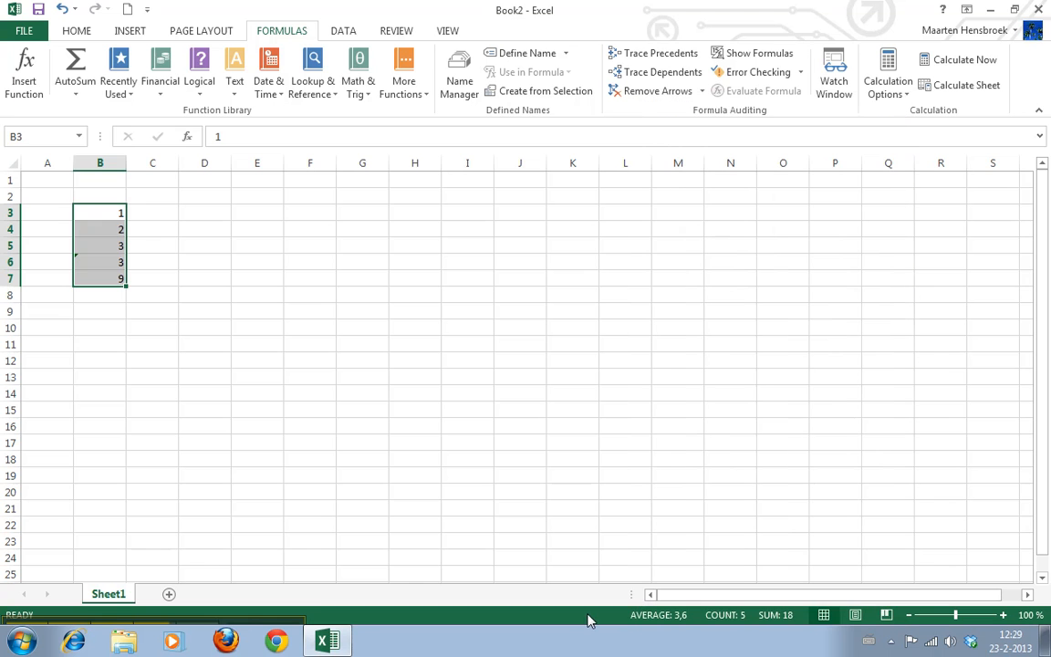
{"action": "mouse_move", "coordinate": [856, 613]}
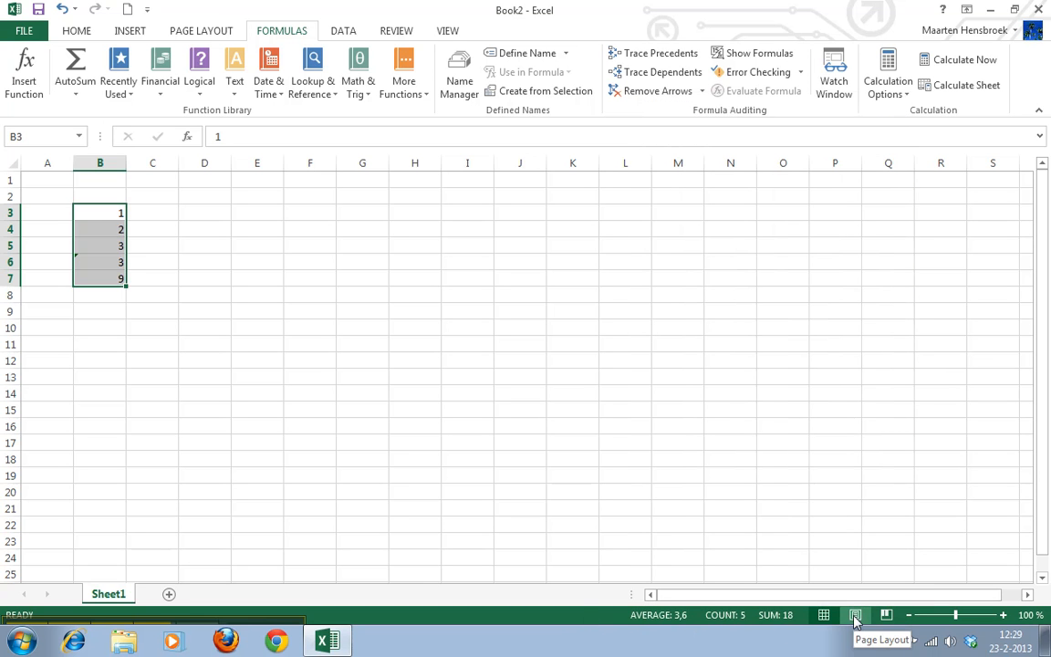
{"action": "mouse_move", "coordinate": [854, 614]}
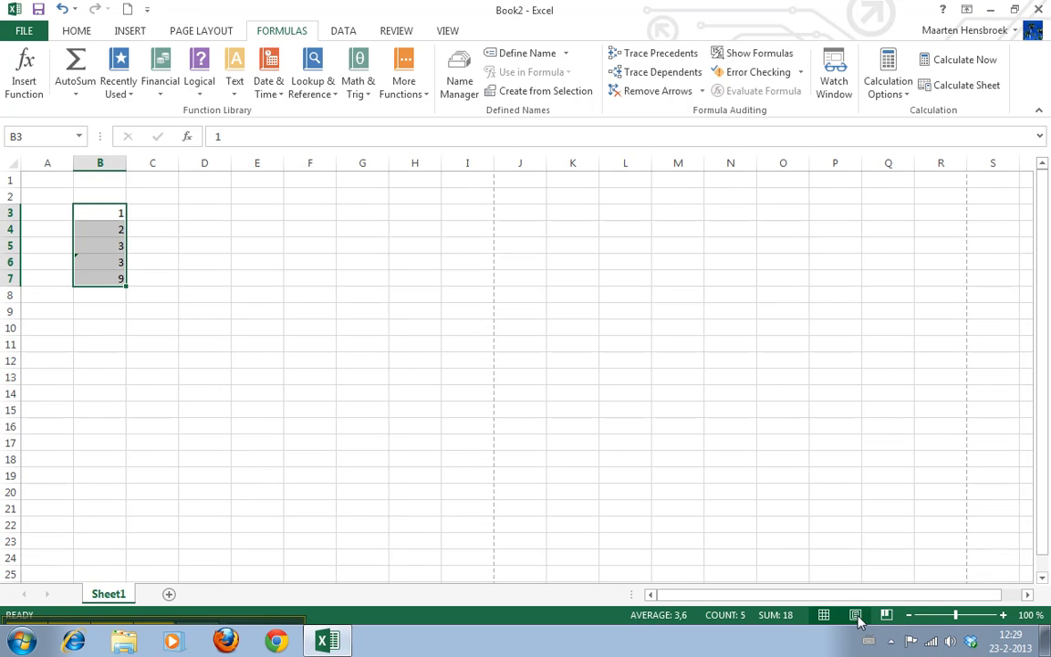
{"action": "mouse_move", "coordinate": [686, 598]}
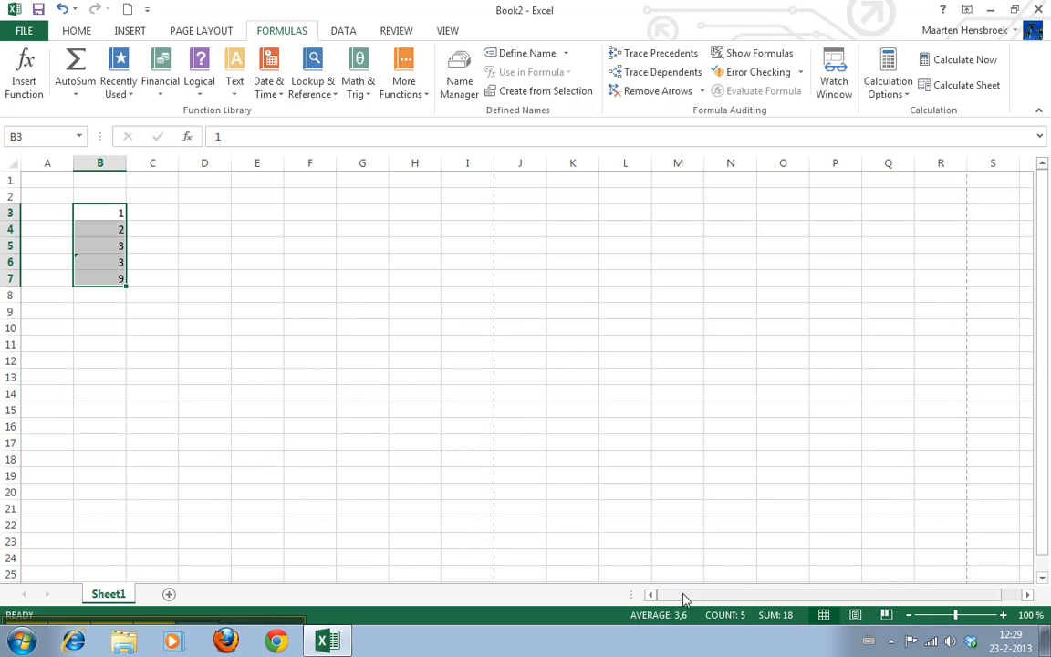
{"action": "mouse_move", "coordinate": [620, 544]}
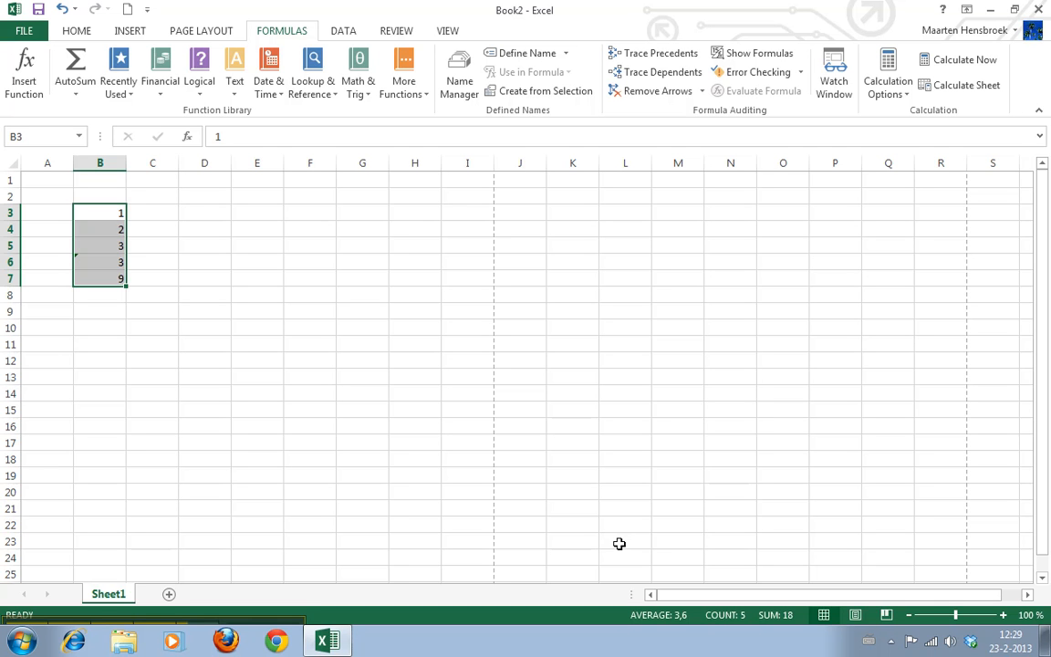
{"action": "mouse_move", "coordinate": [482, 427]}
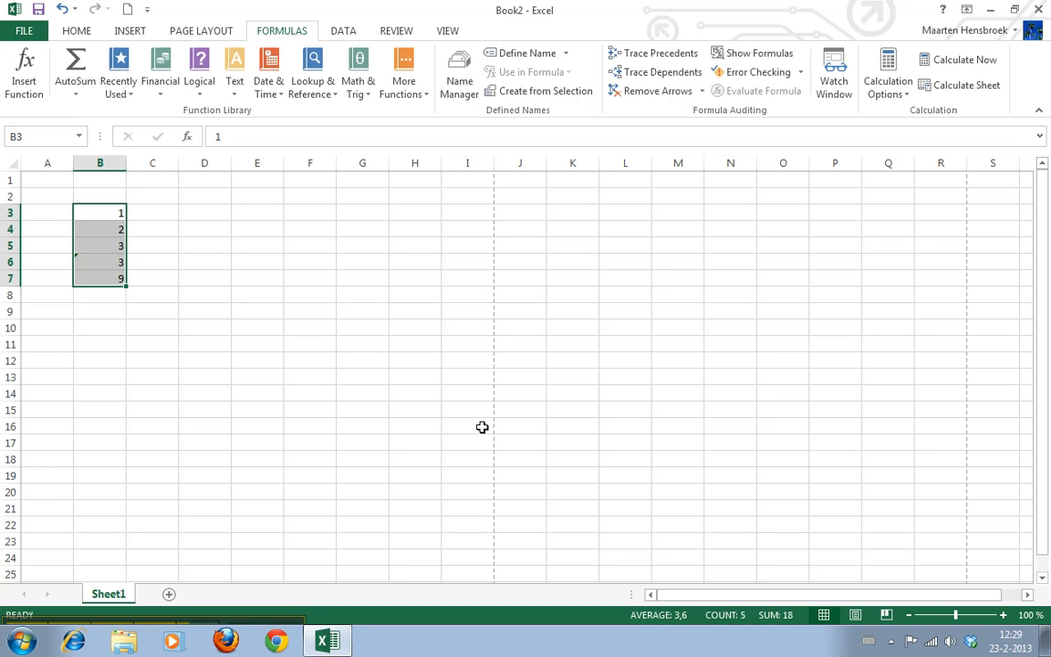
{"action": "mouse_move", "coordinate": [234, 7]}
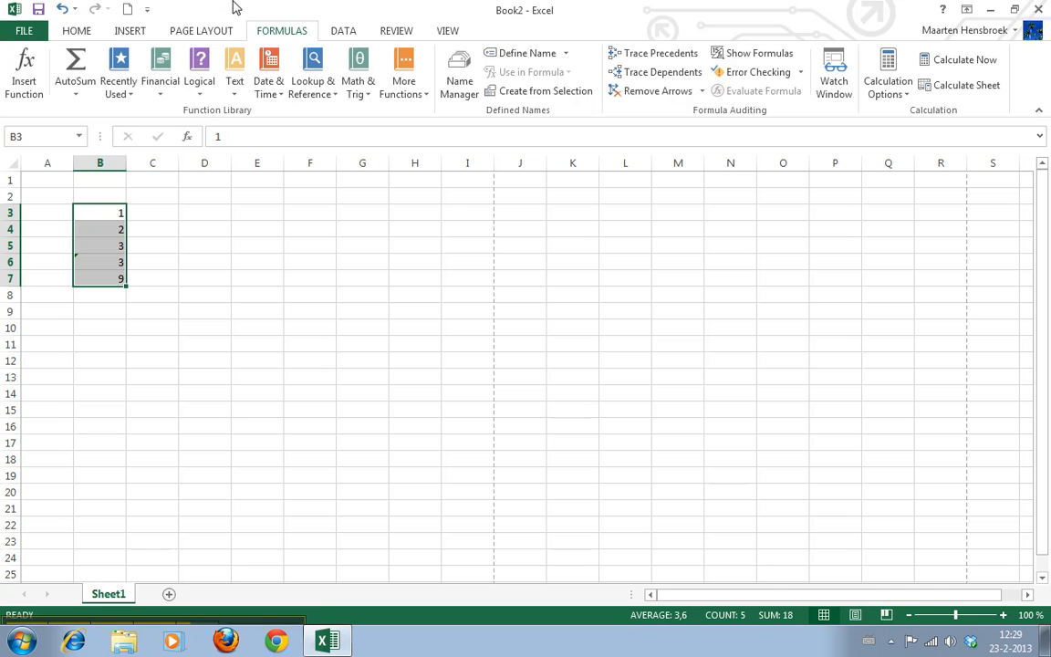
{"action": "mouse_move", "coordinate": [467, 381]}
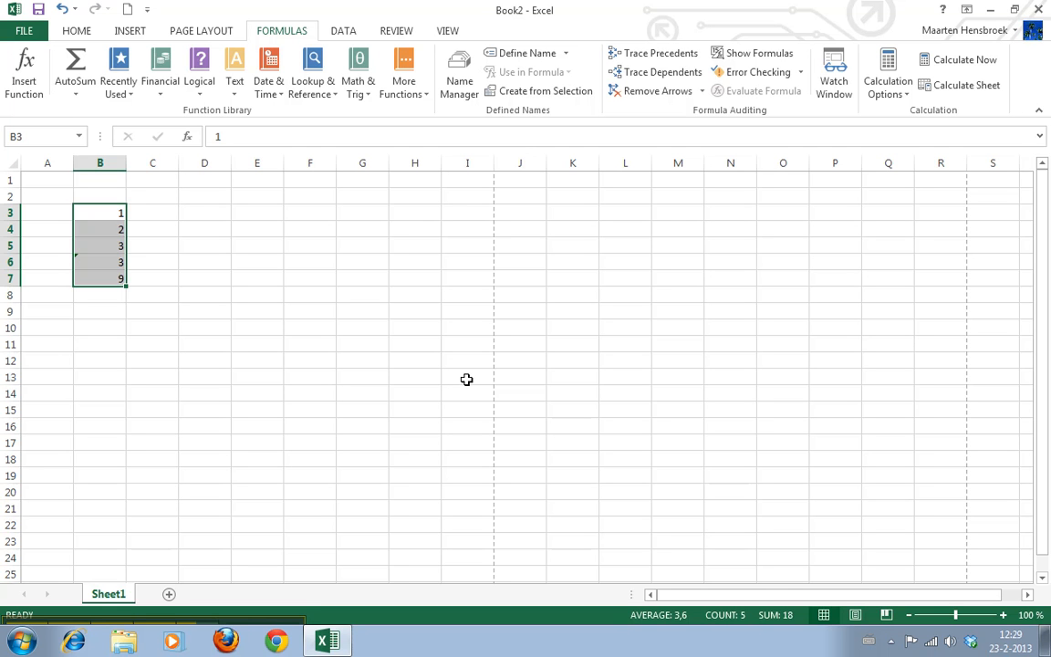
{"action": "mouse_move", "coordinate": [854, 553]}
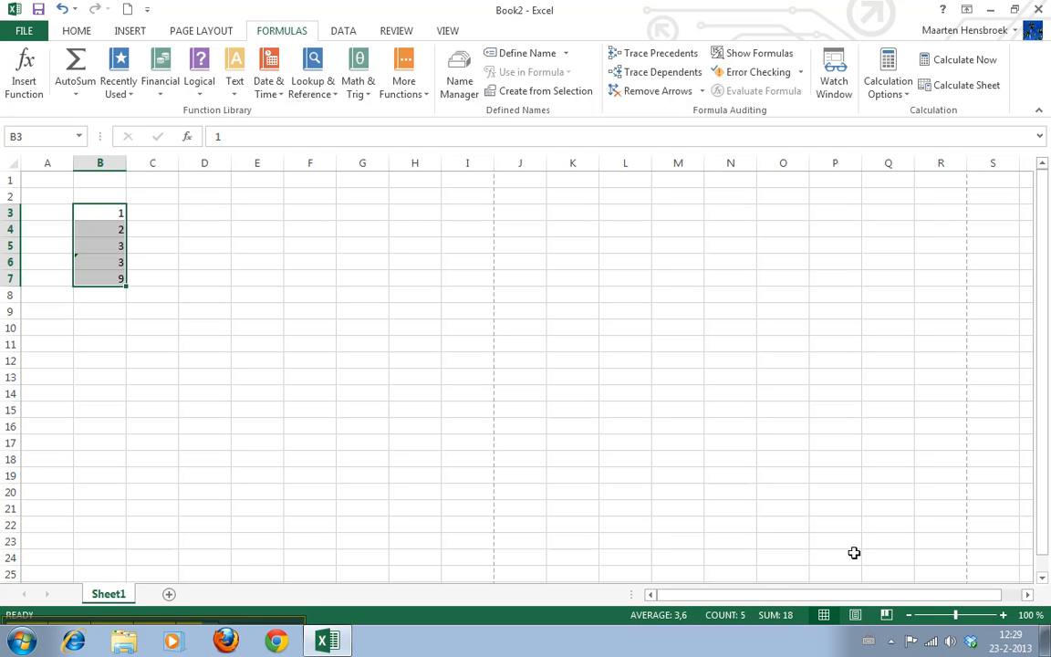
{"action": "mouse_move", "coordinate": [868, 558]}
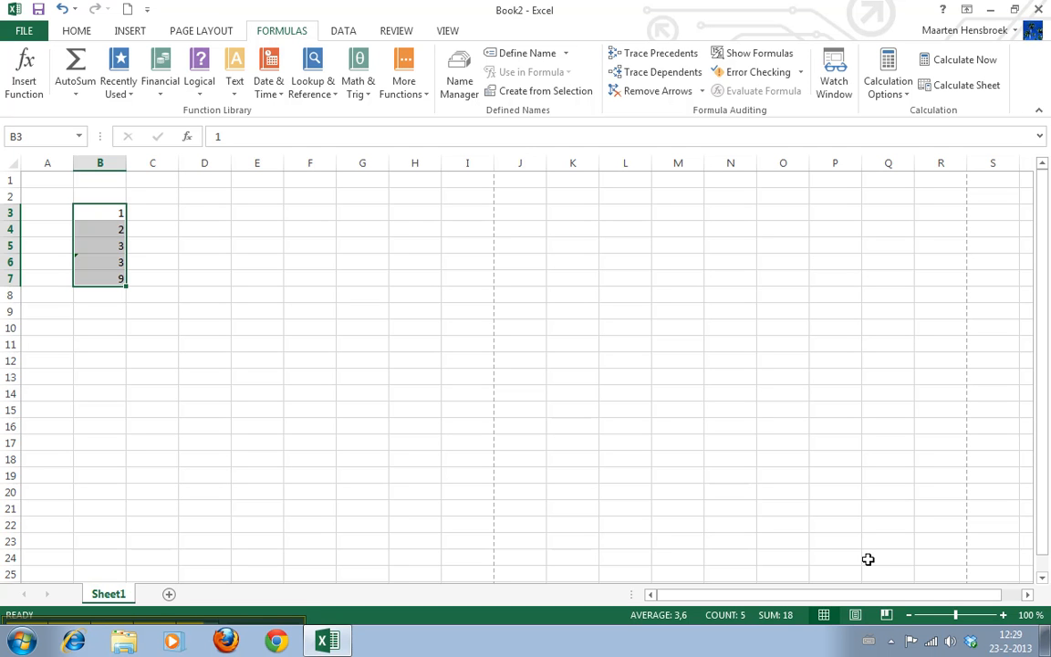
{"action": "mouse_move", "coordinate": [310, 580]}
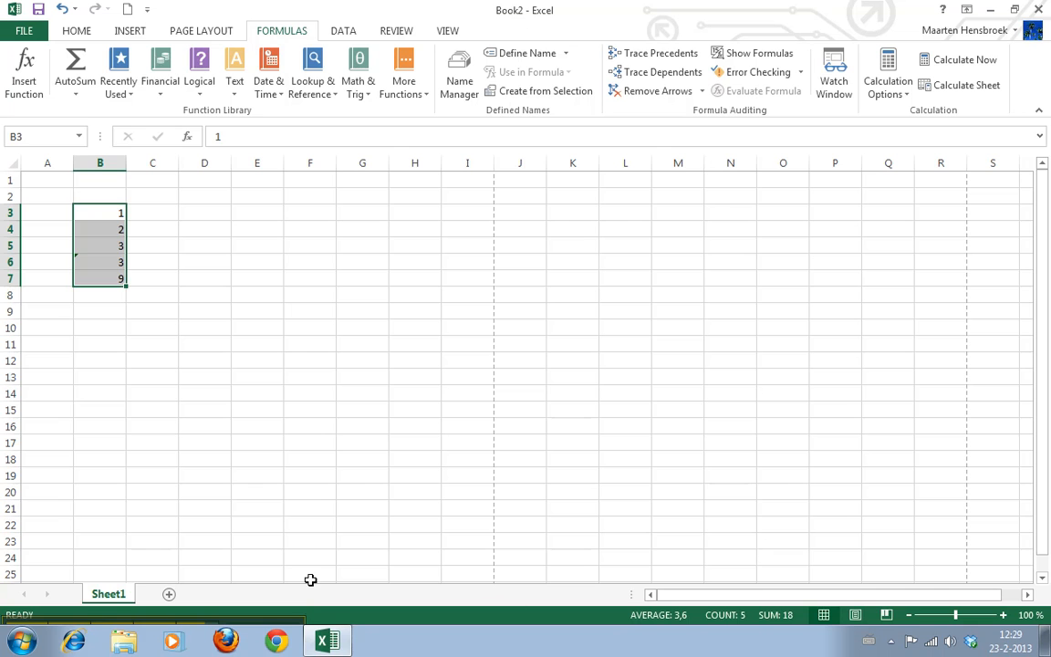